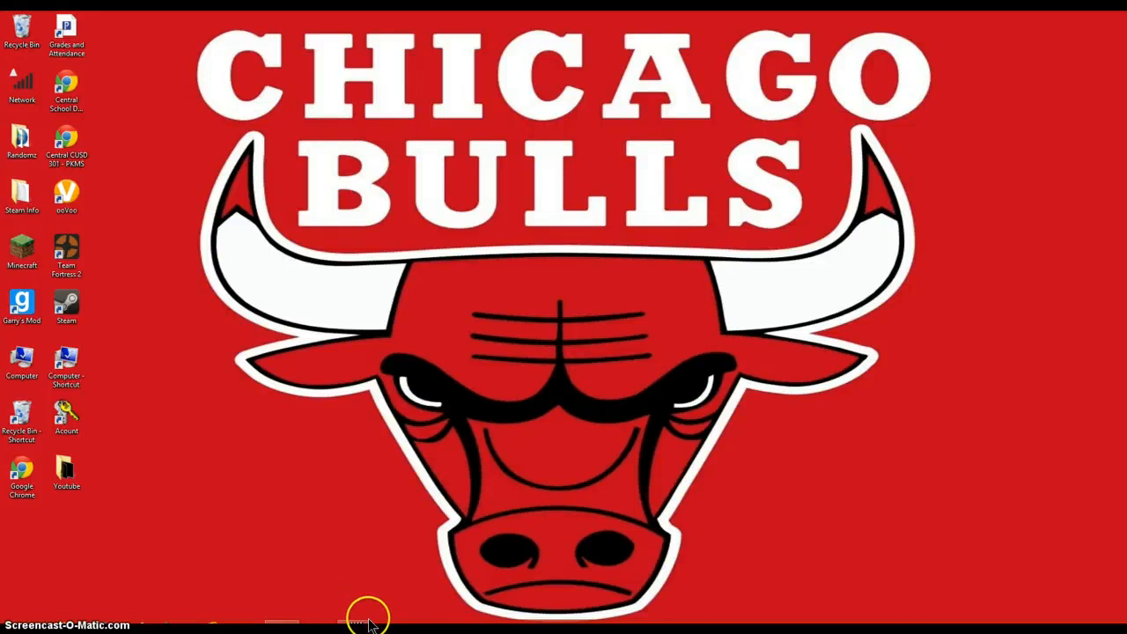
pyautogui.moveTo(295, 546)
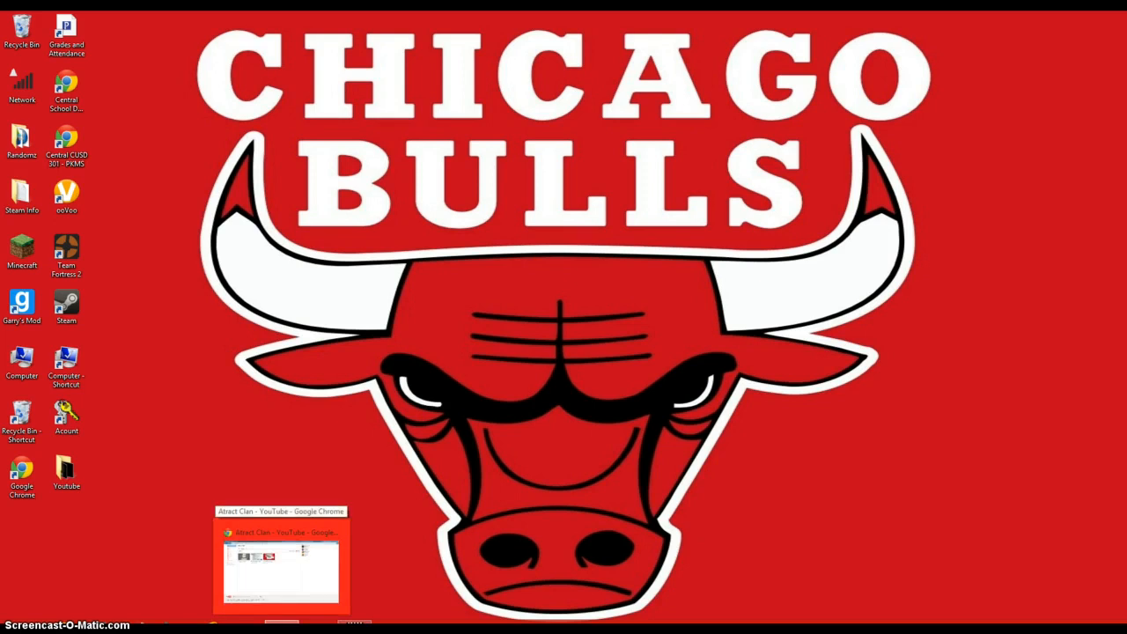
# Restore Chrome and show the Atract Clan channel's Home feed on YouTube
pyautogui.click(280, 560)
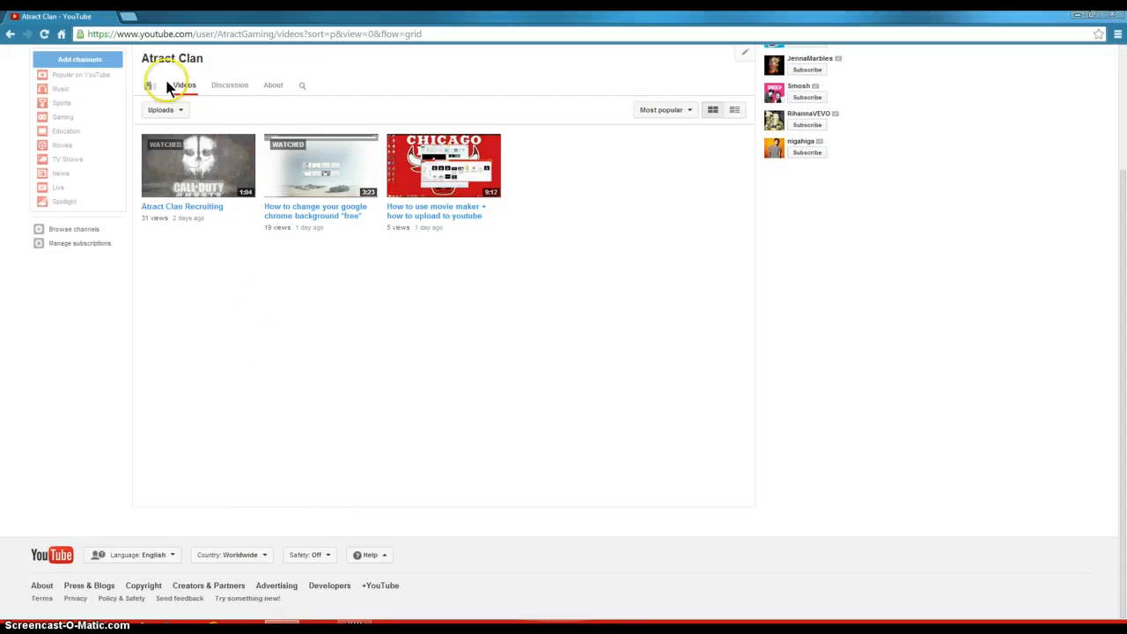
pyautogui.click(150, 85)
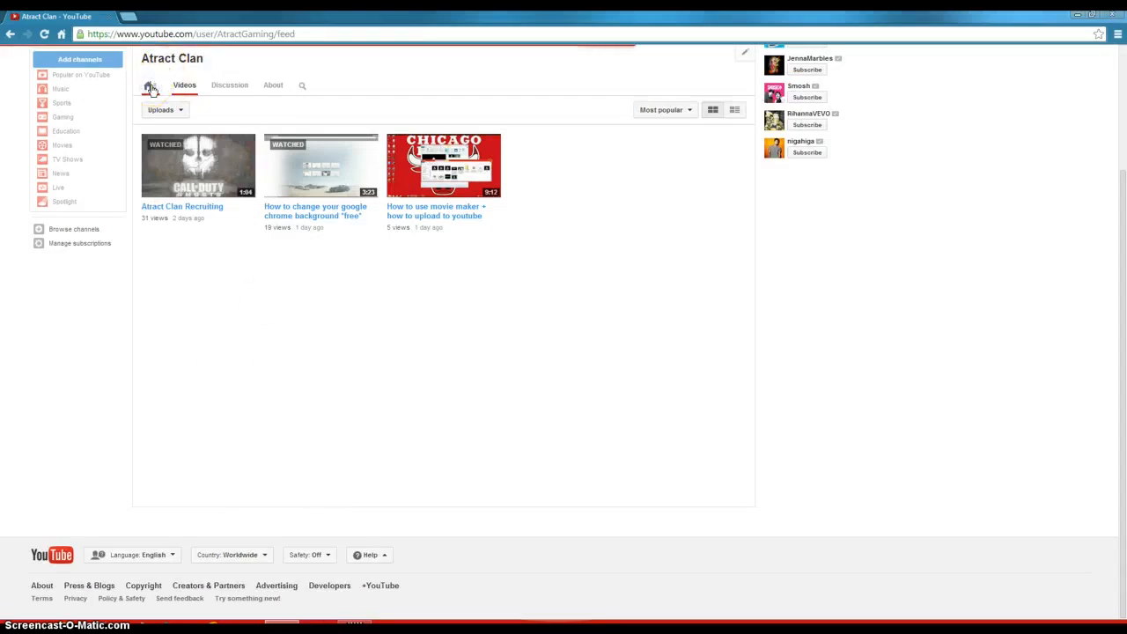
pyautogui.click(150, 85)
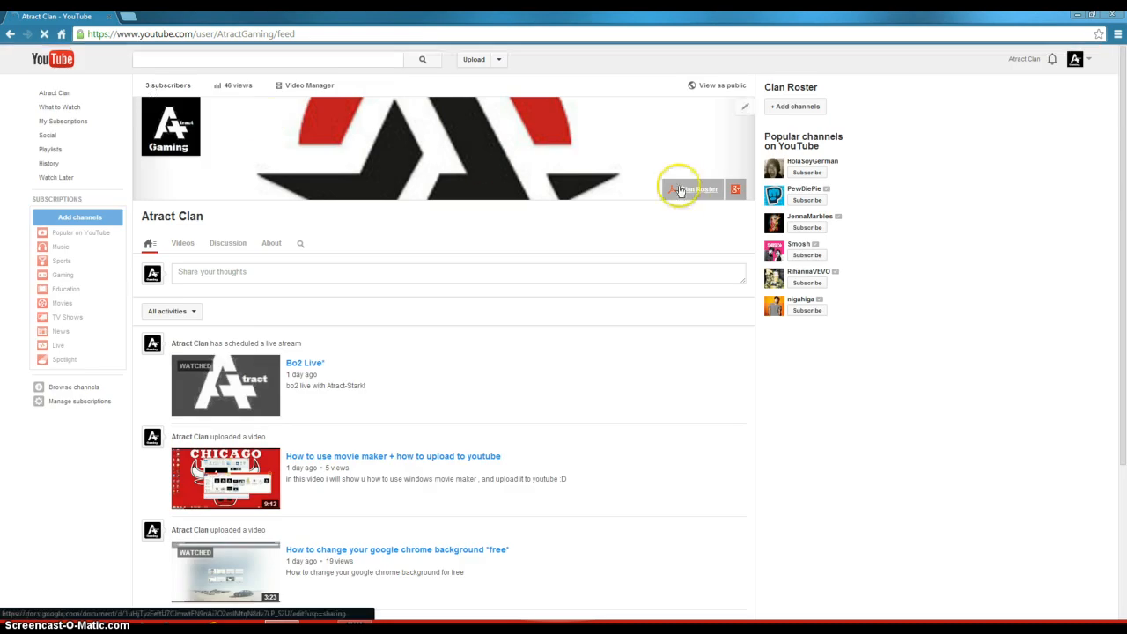
pyautogui.moveTo(696, 177)
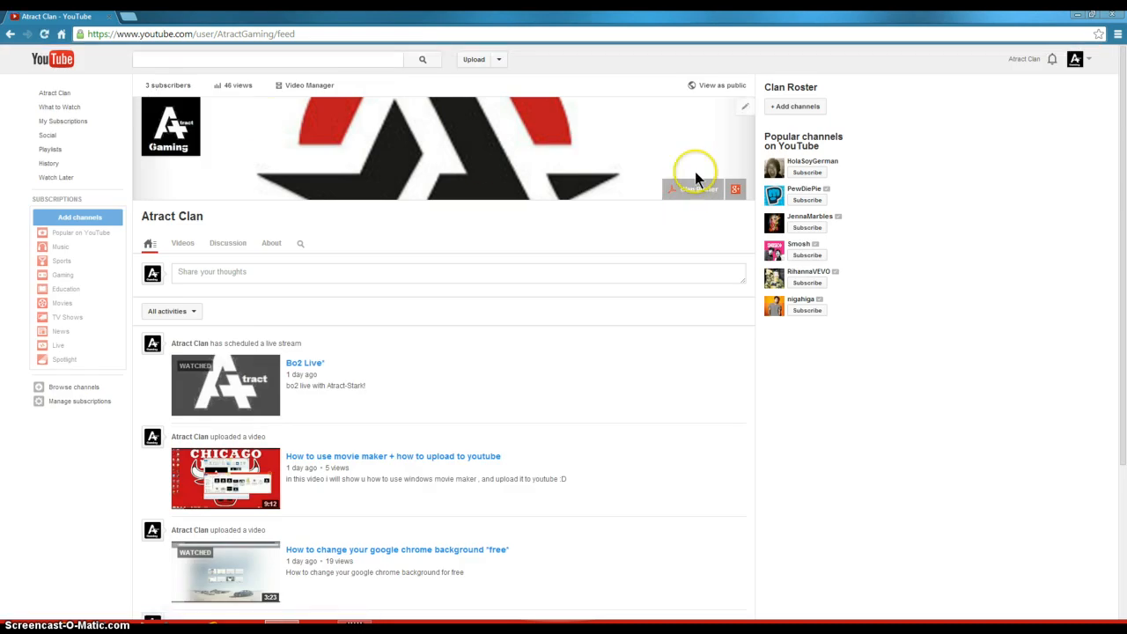
pyautogui.moveTo(696, 201)
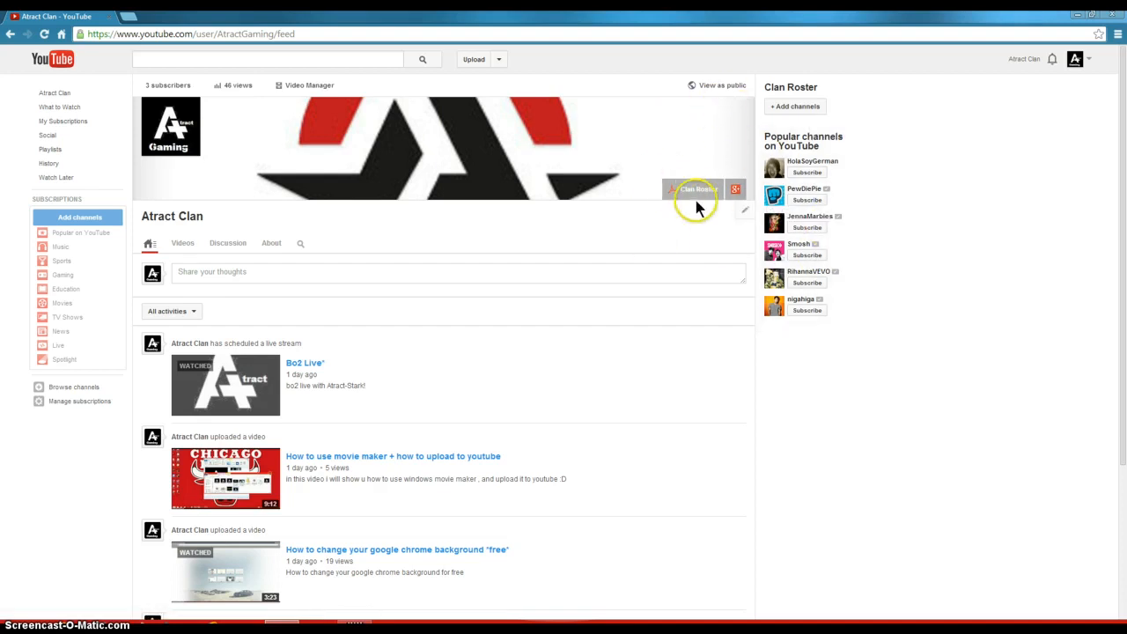
pyautogui.moveTo(733, 188)
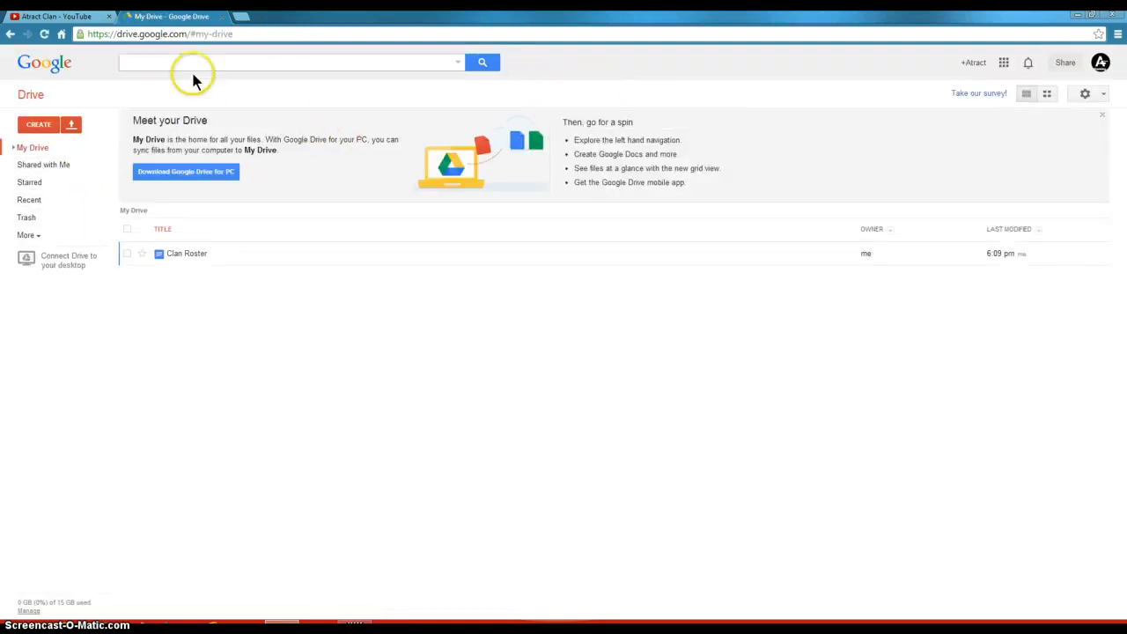
pyautogui.moveTo(100, 143)
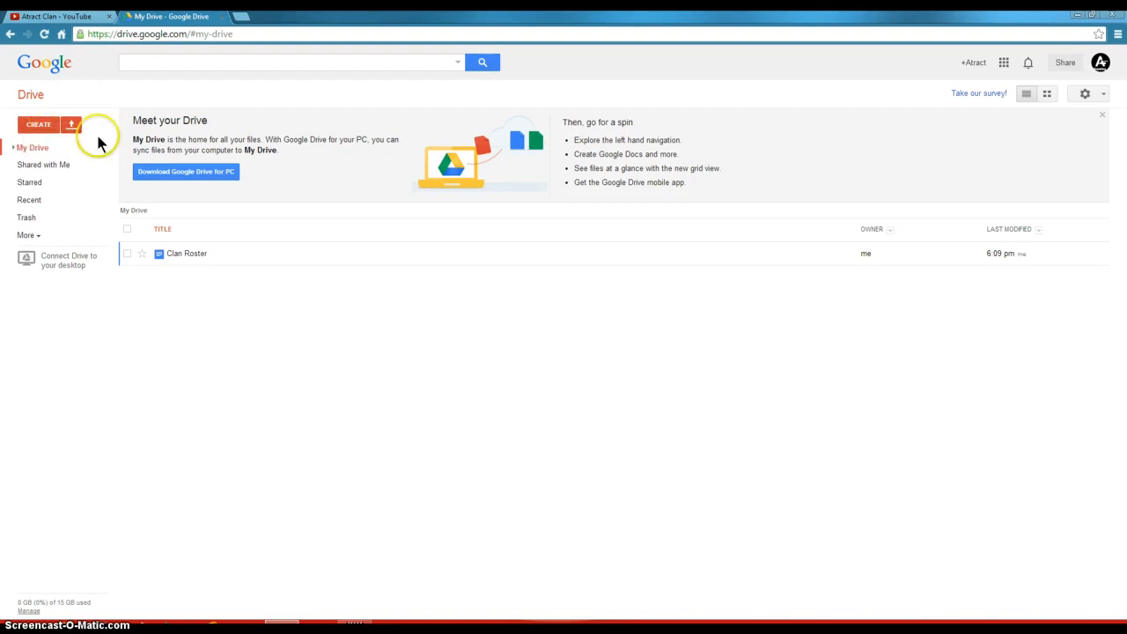
# Create a new blank Google Docs document from My Drive's CREATE menu
pyautogui.click(37, 124)
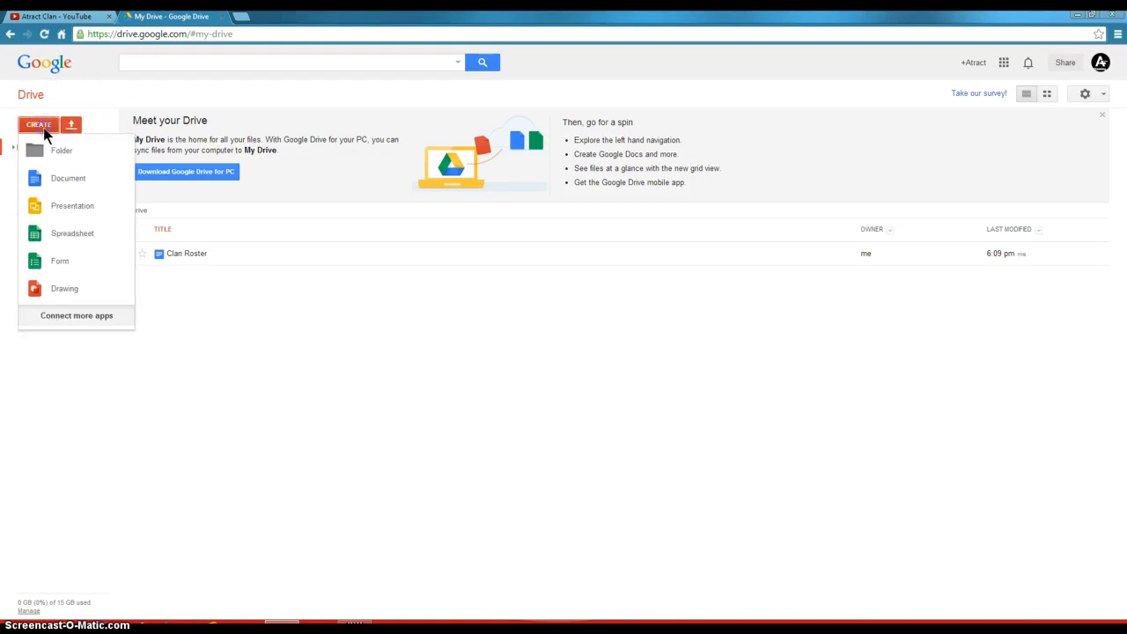
pyautogui.moveTo(68, 178)
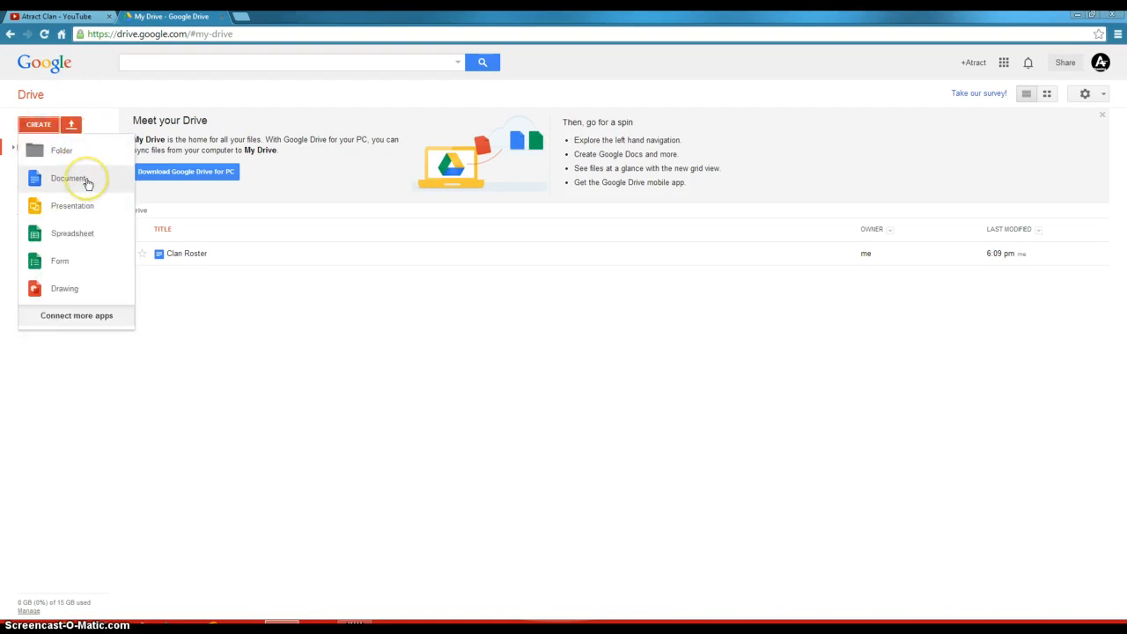
pyautogui.click(70, 178)
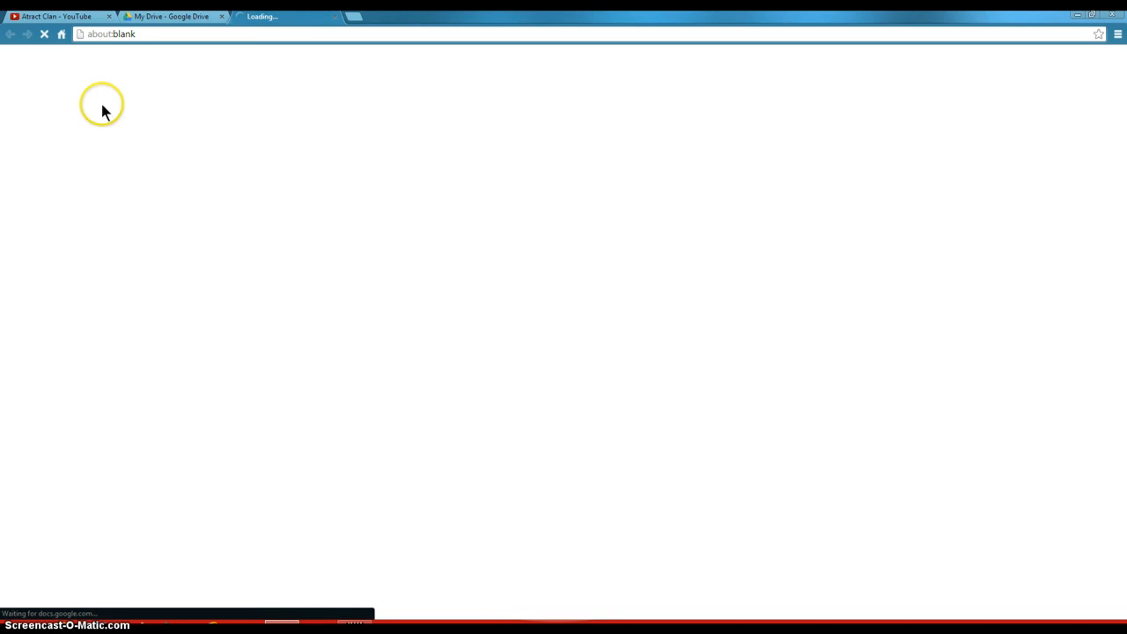
pyautogui.moveTo(515, 213)
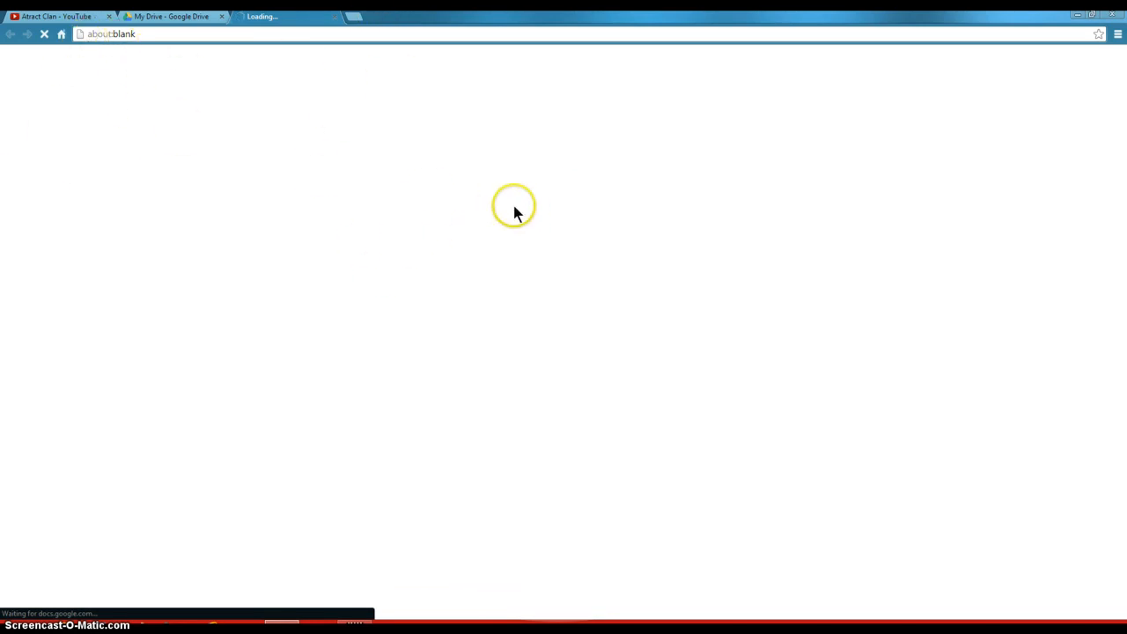
pyautogui.moveTo(527, 205)
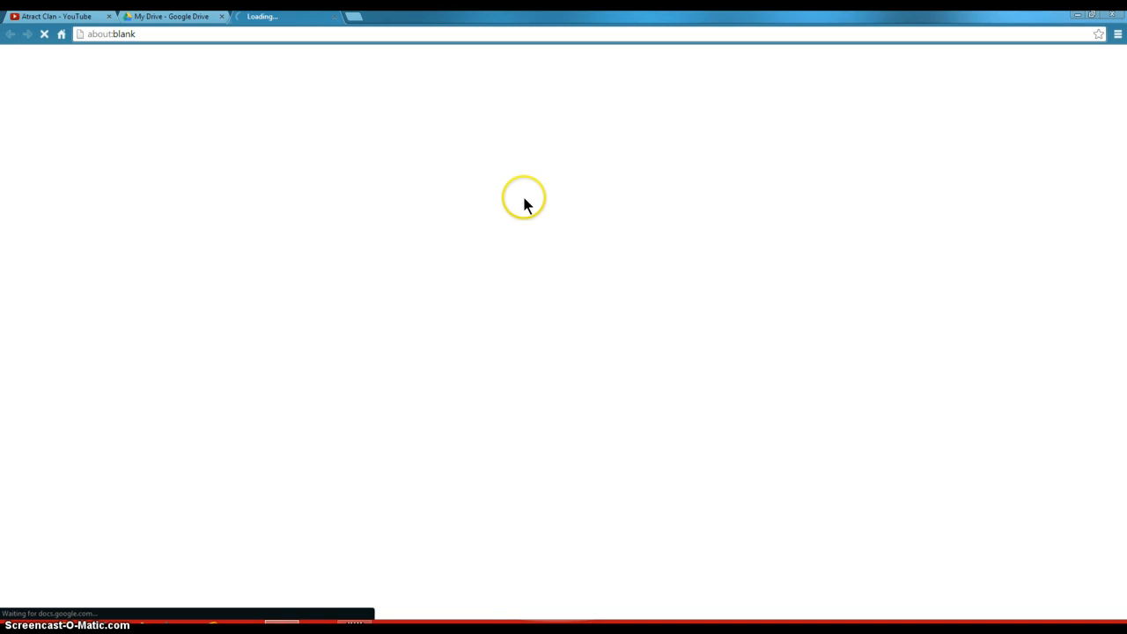
pyautogui.moveTo(481, 232)
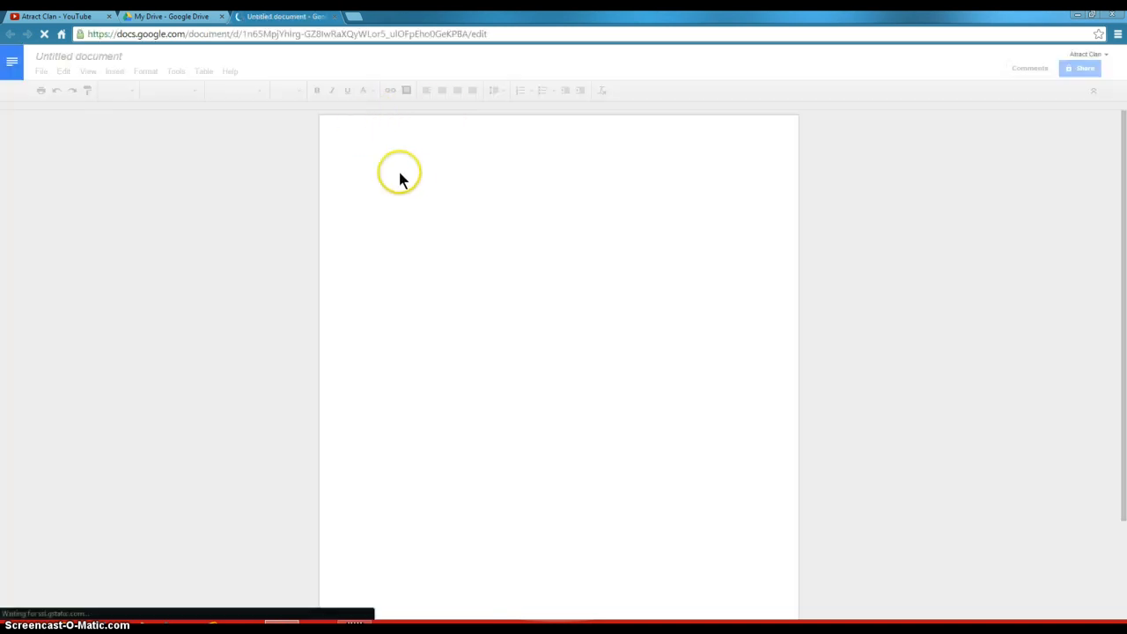
# Apply a cyan highlight and type the large heading 'Youtube Tut.'
pyautogui.click(363, 90)
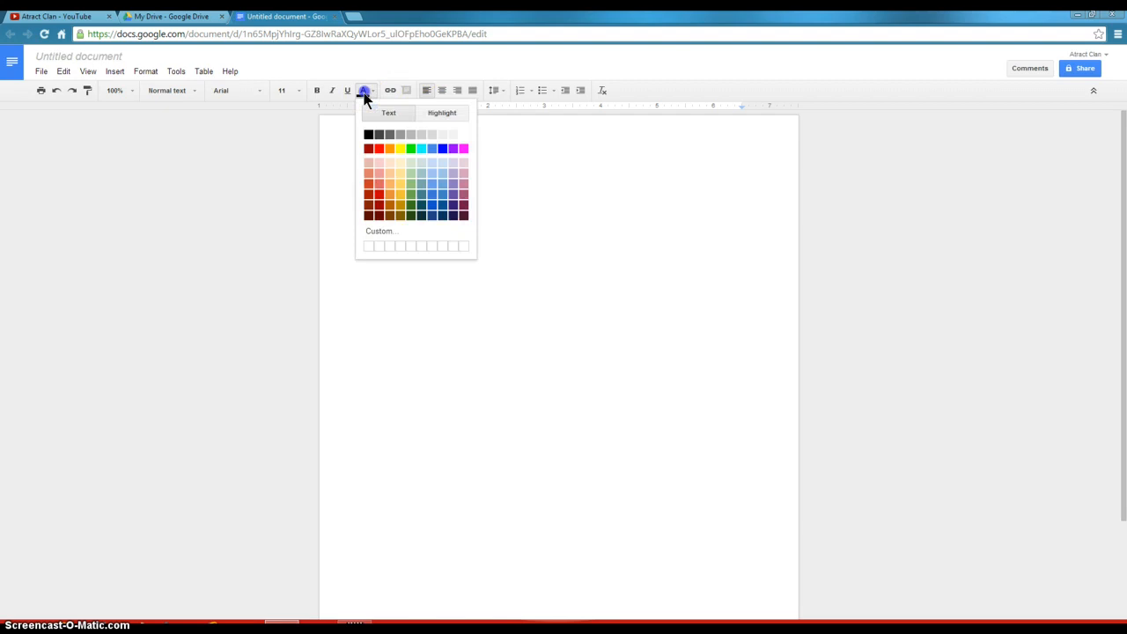
pyautogui.click(441, 113)
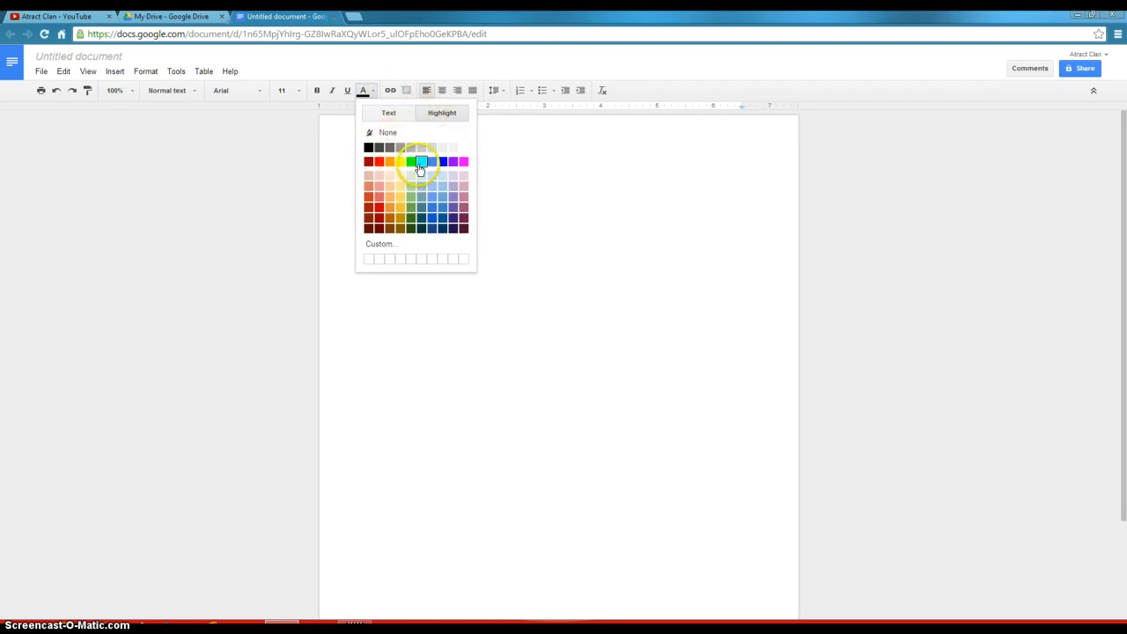
pyautogui.click(420, 162)
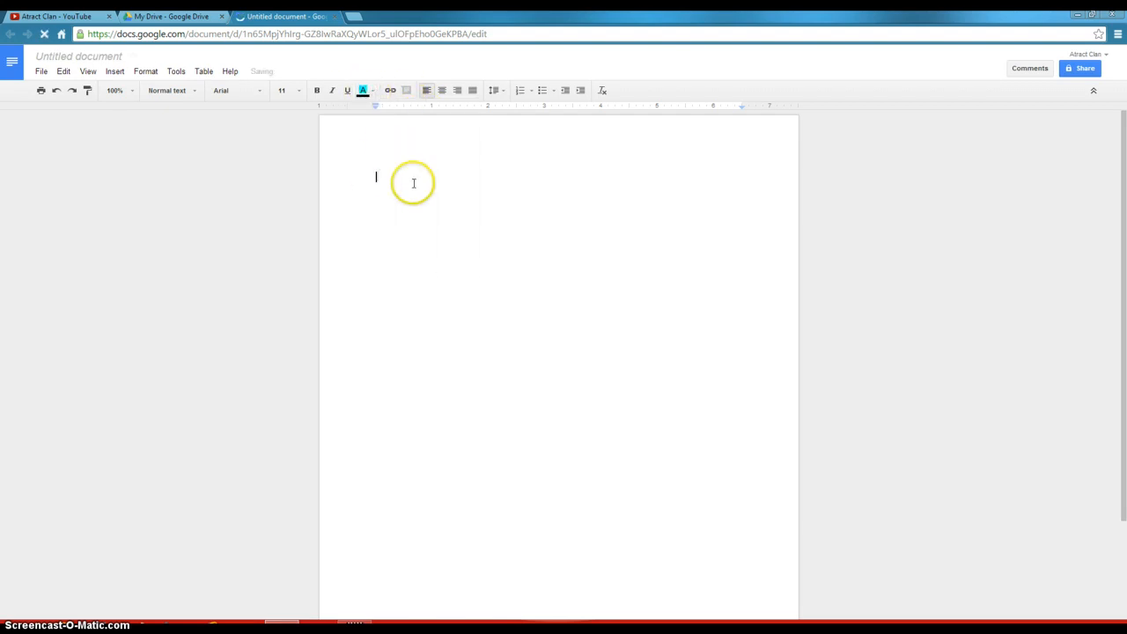
pyautogui.write('hhhhh')
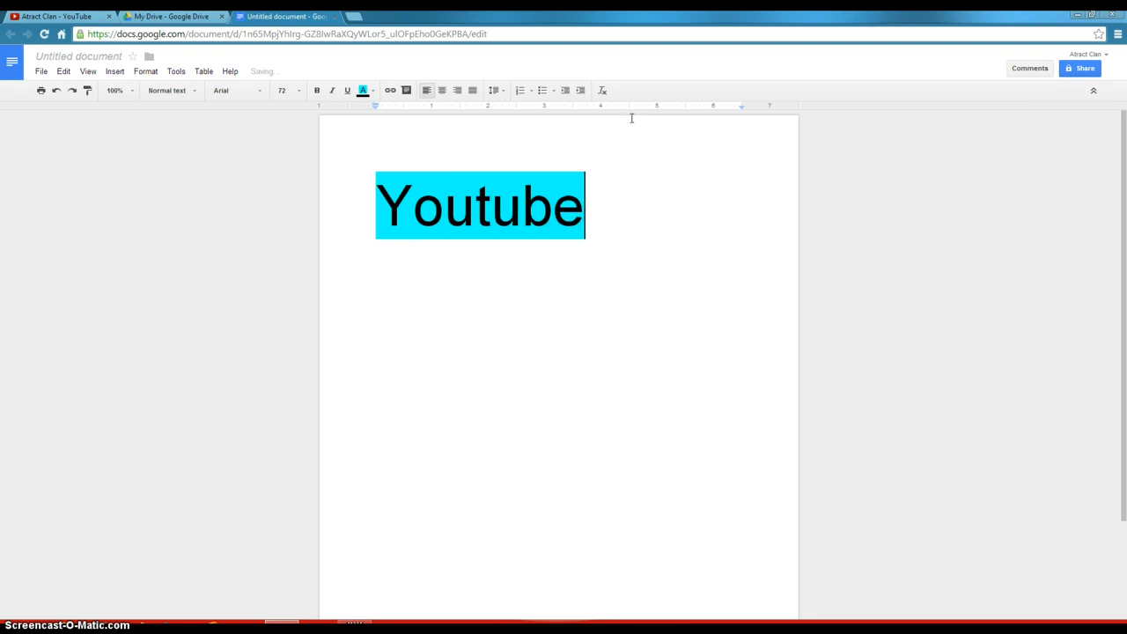
pyautogui.write('TU')
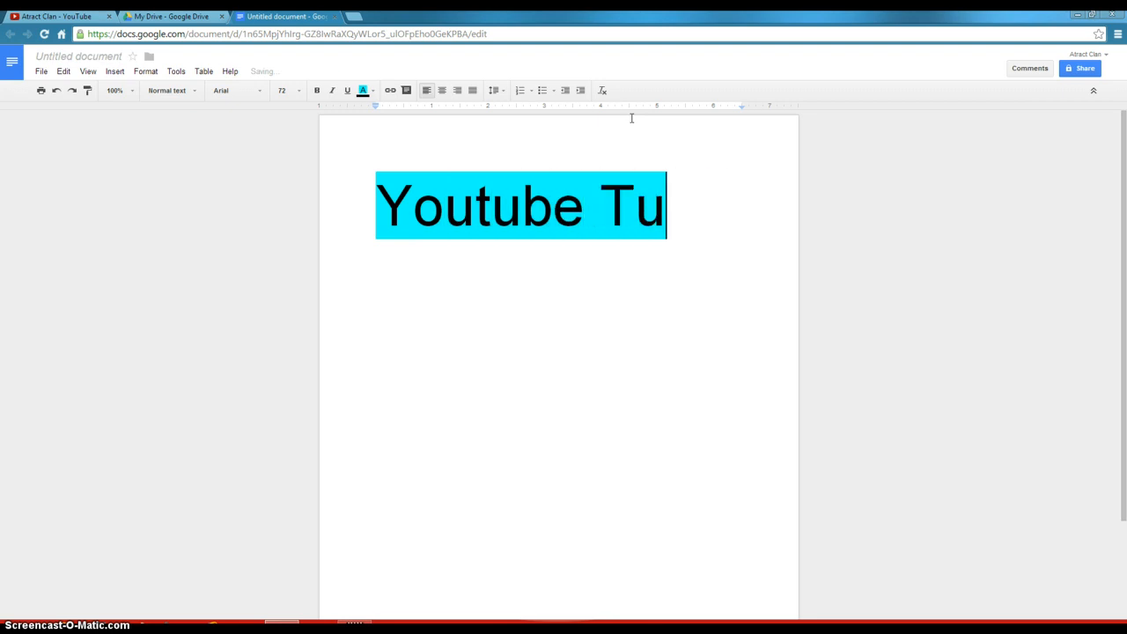
pyautogui.write('t.')
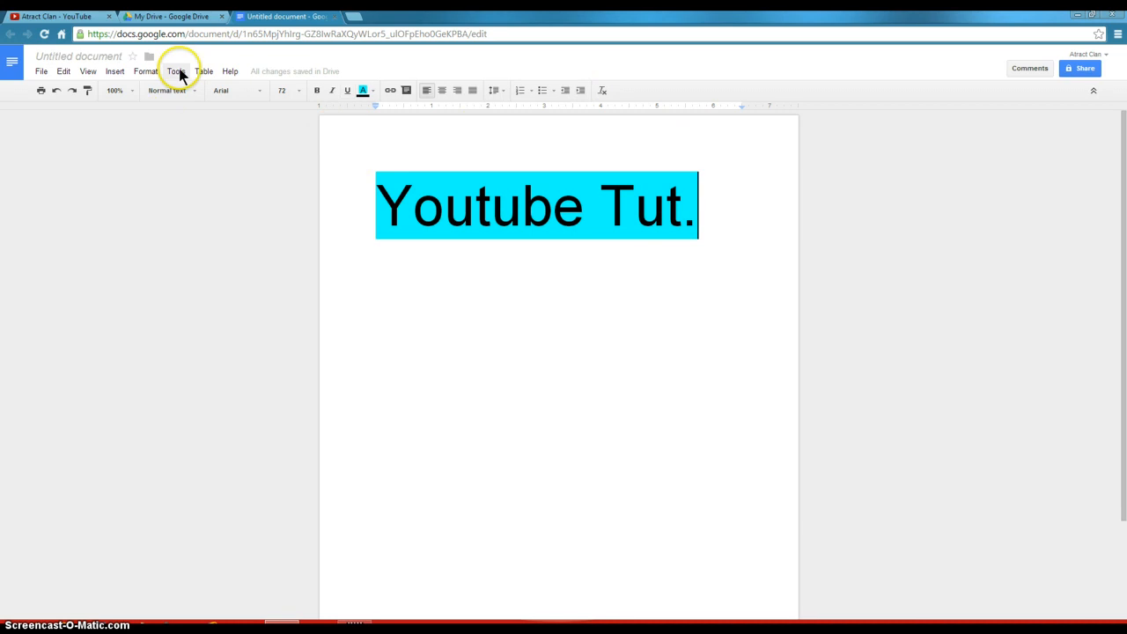
pyautogui.moveTo(125, 57)
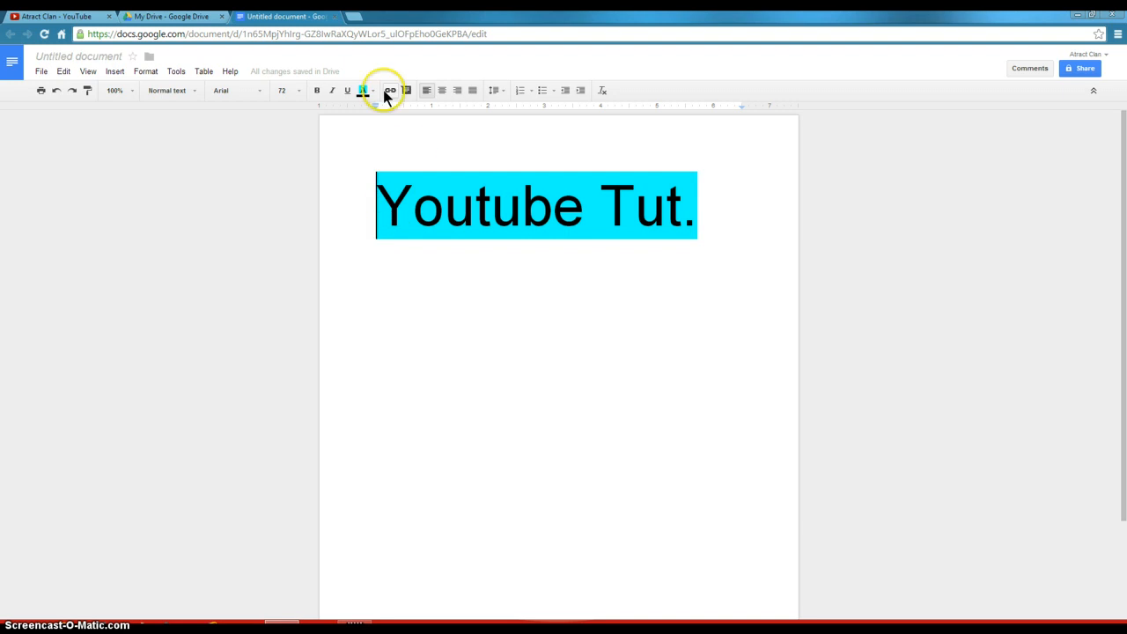
pyautogui.moveTo(390, 90)
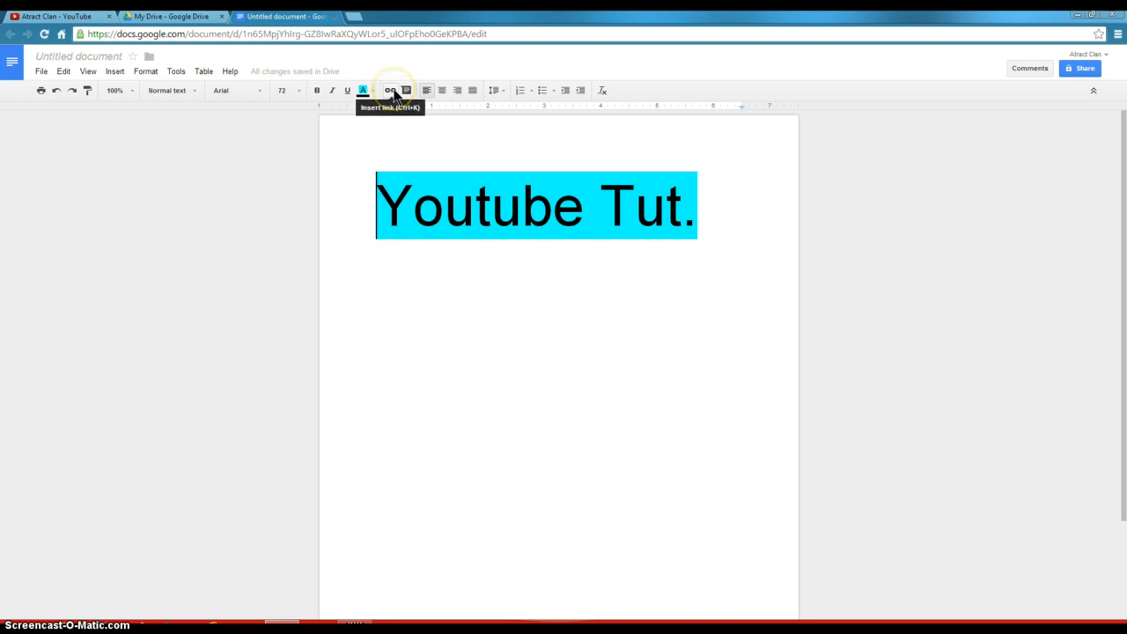
pyautogui.click(390, 90)
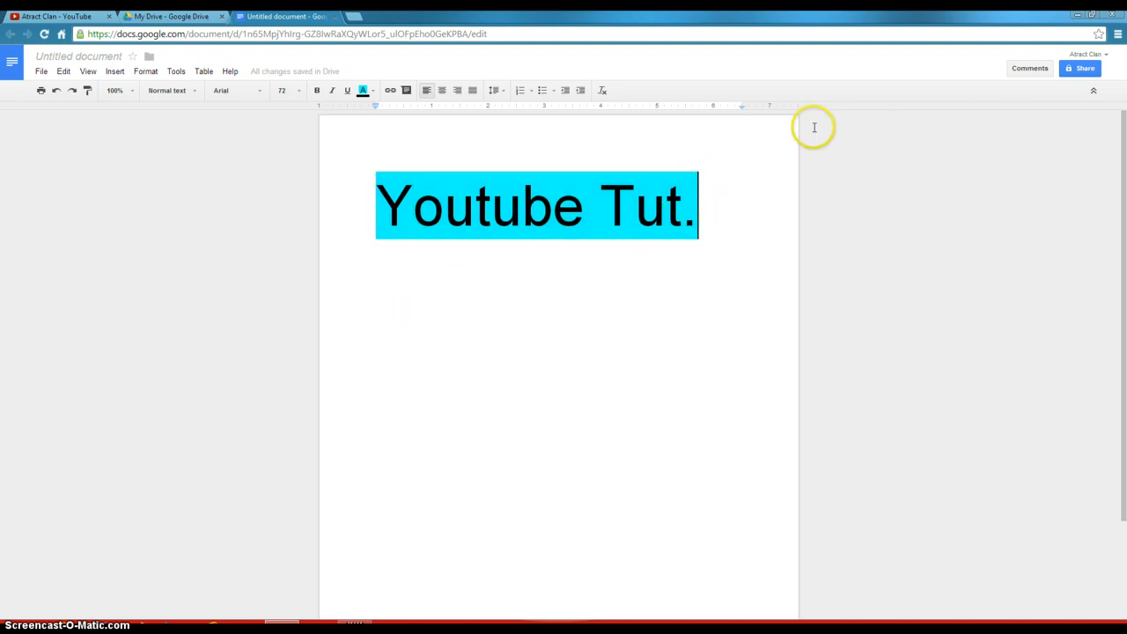
pyautogui.moveTo(128, 72)
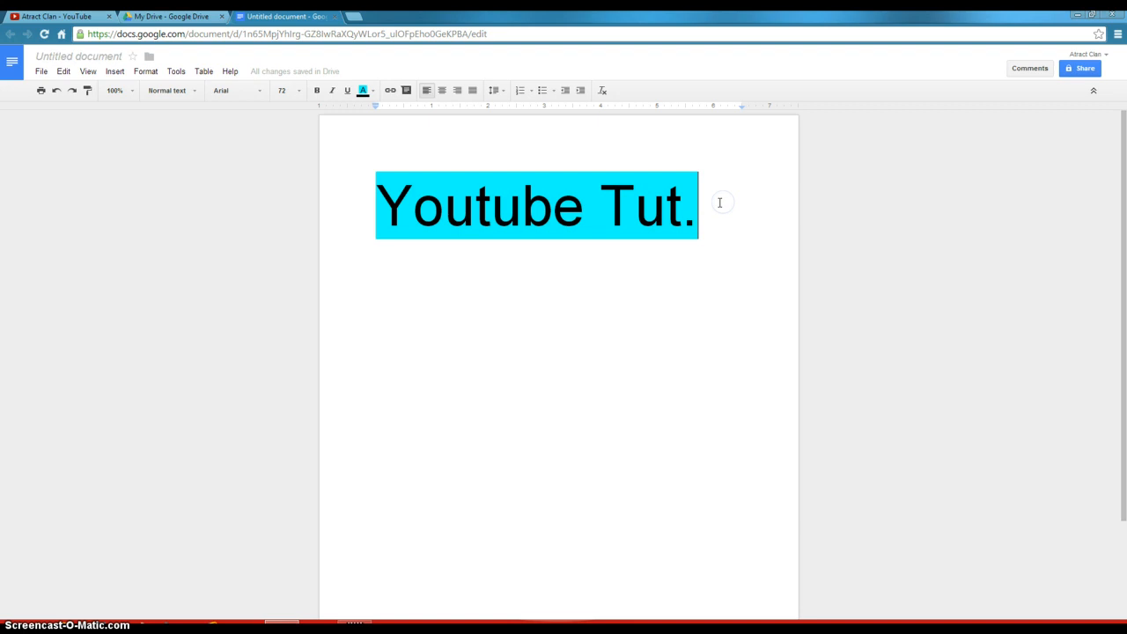
pyautogui.press('Backspace')
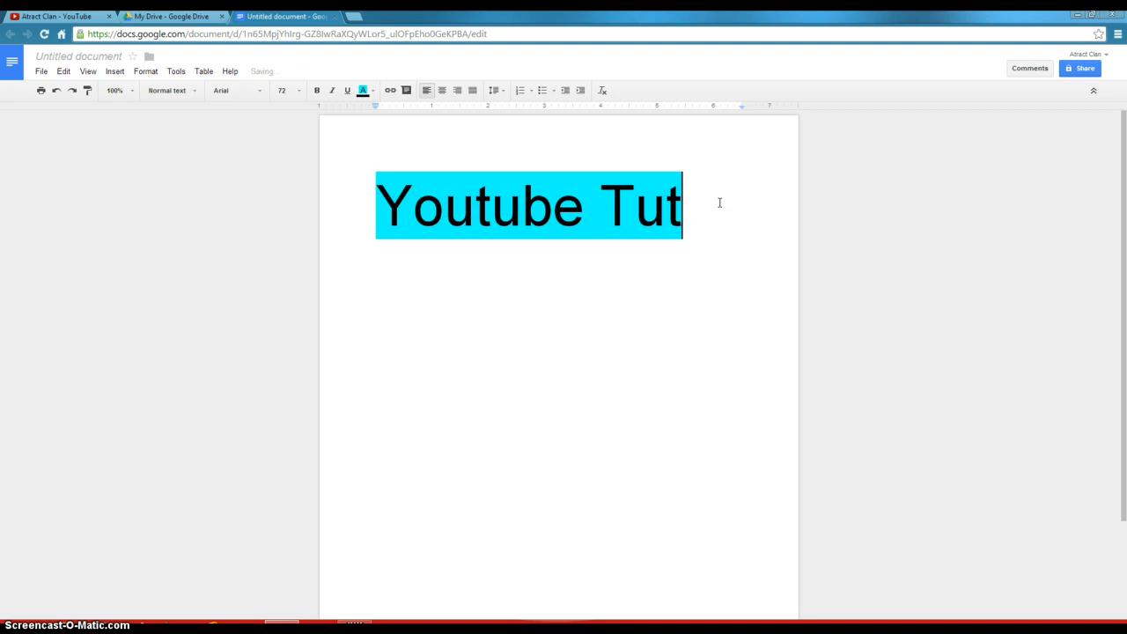
pyautogui.write(',')
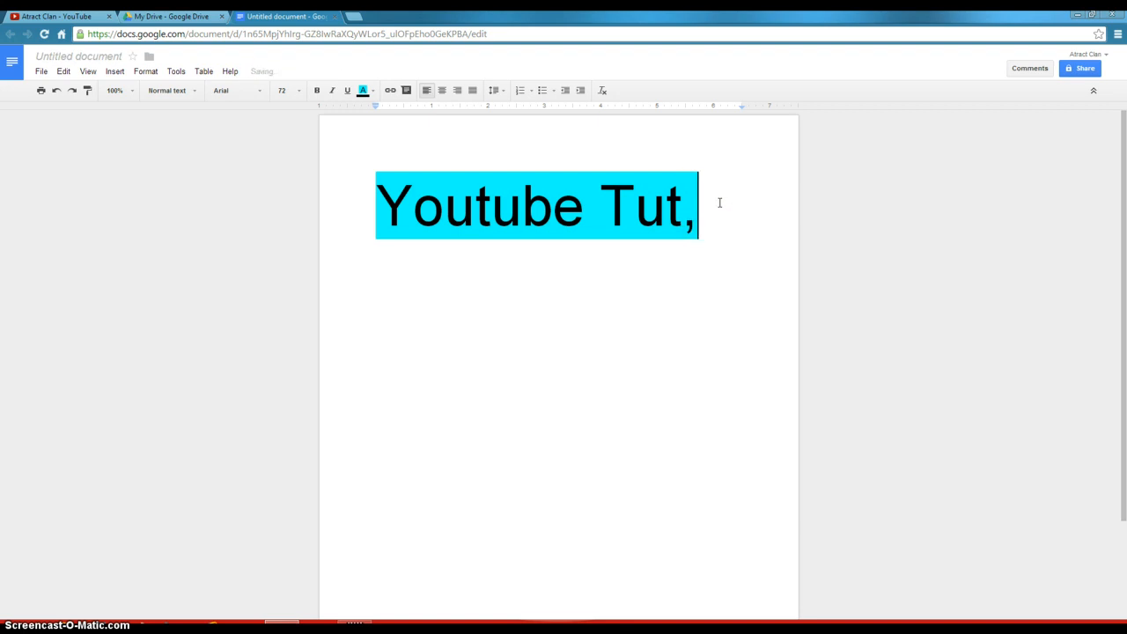
pyautogui.press('backspace')
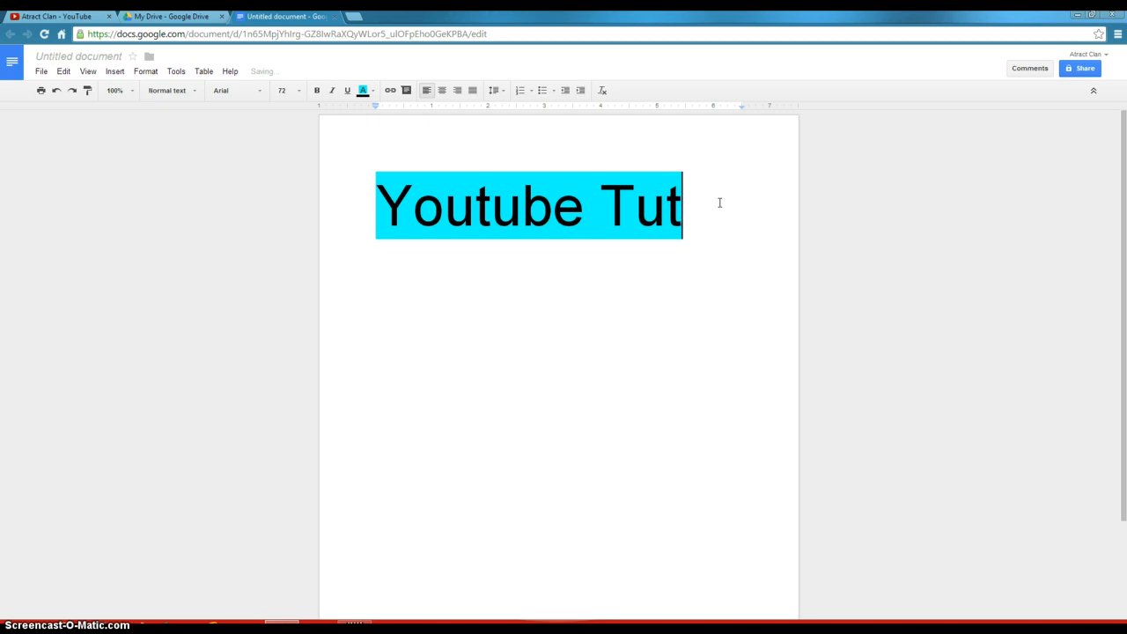
pyautogui.write('.')
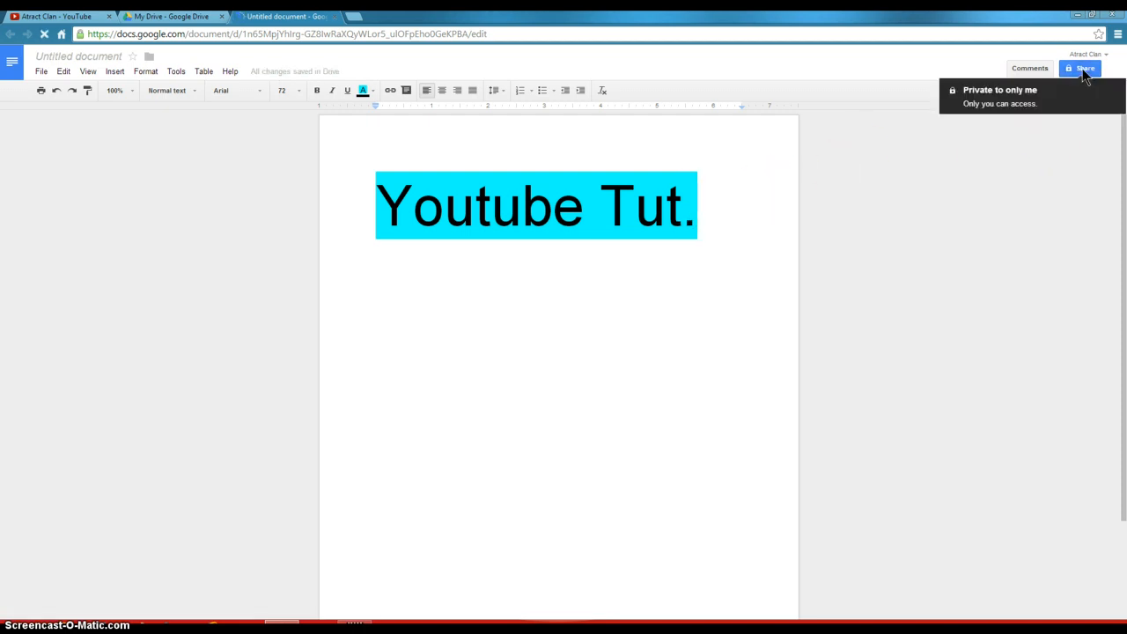
# Name the document 'Youtube Tut.' before sharing and save the name
pyautogui.click(1082, 69)
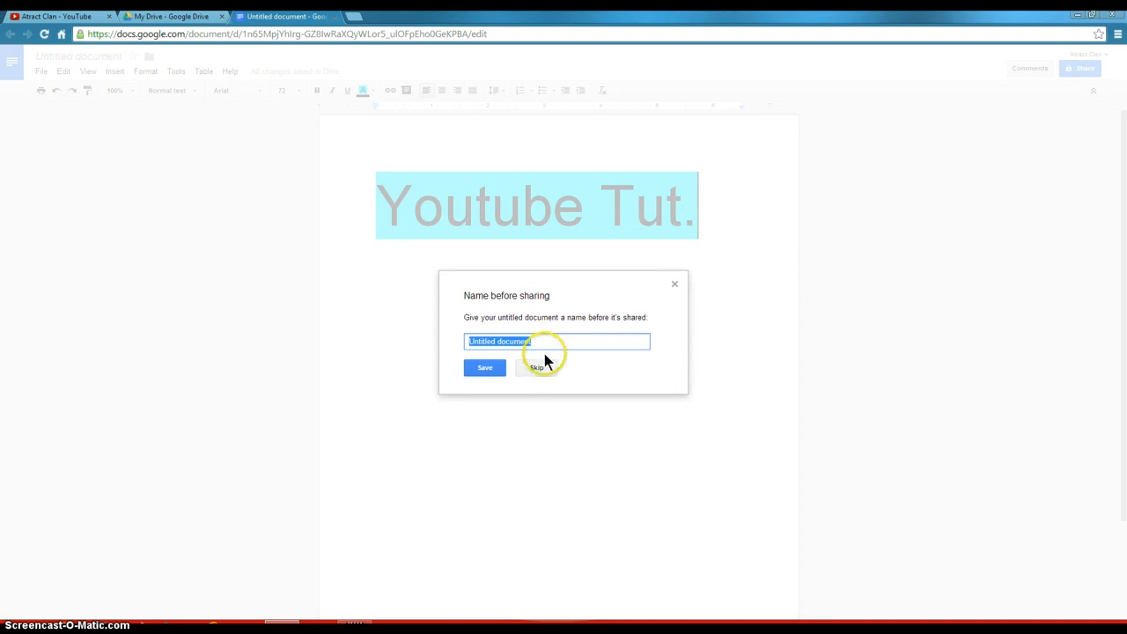
pyautogui.write('Yout')
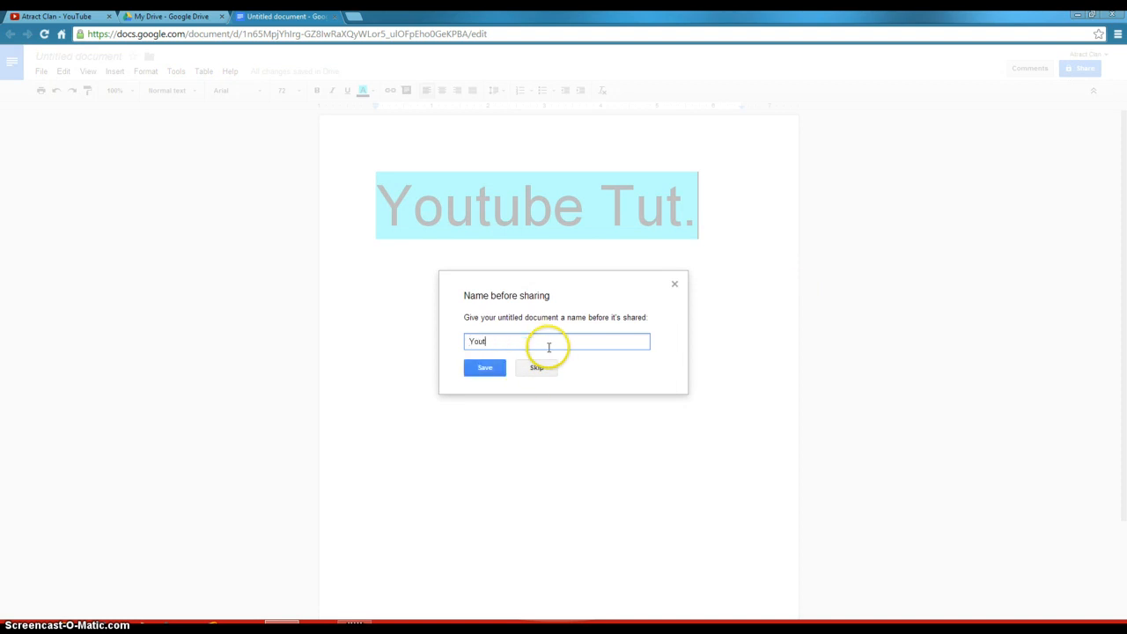
pyautogui.write('ube')
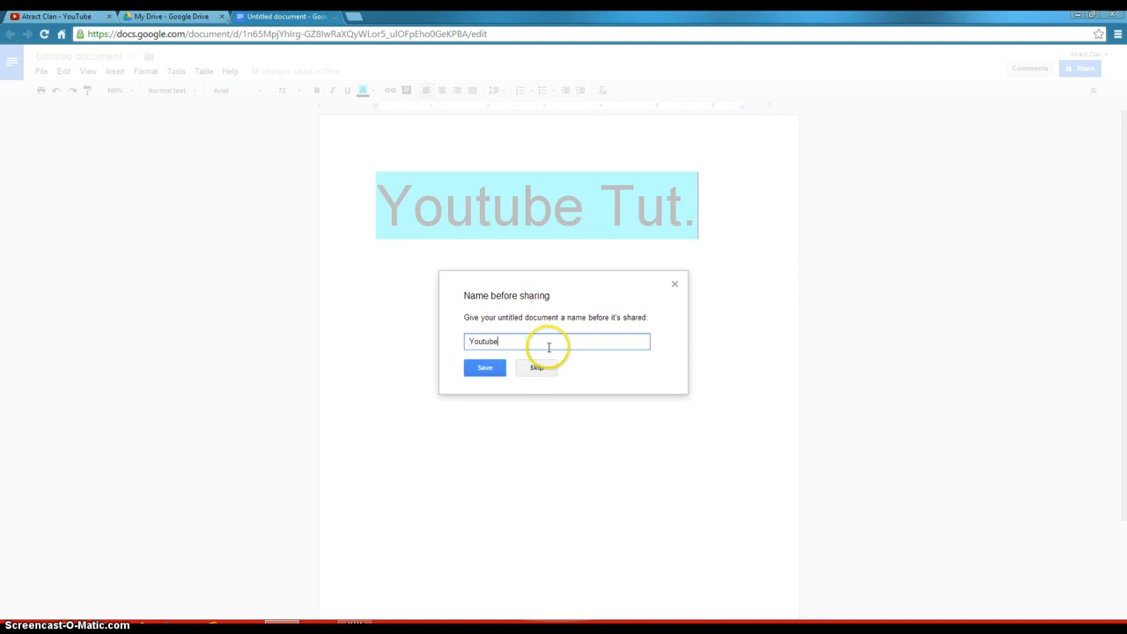
pyautogui.write('Tut')
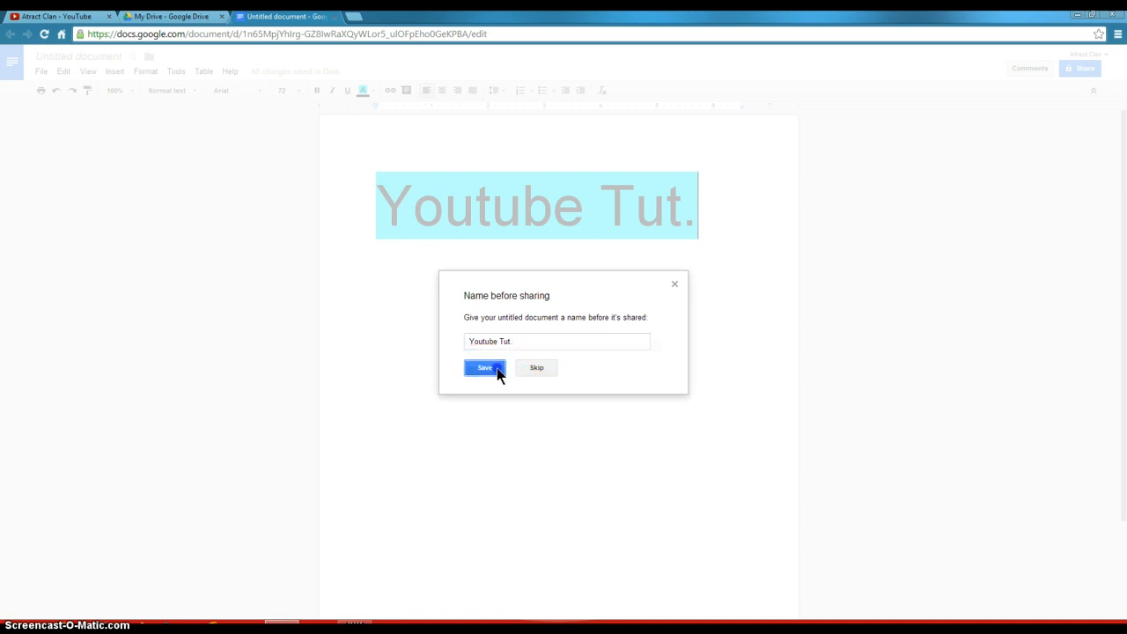
pyautogui.click(483, 367)
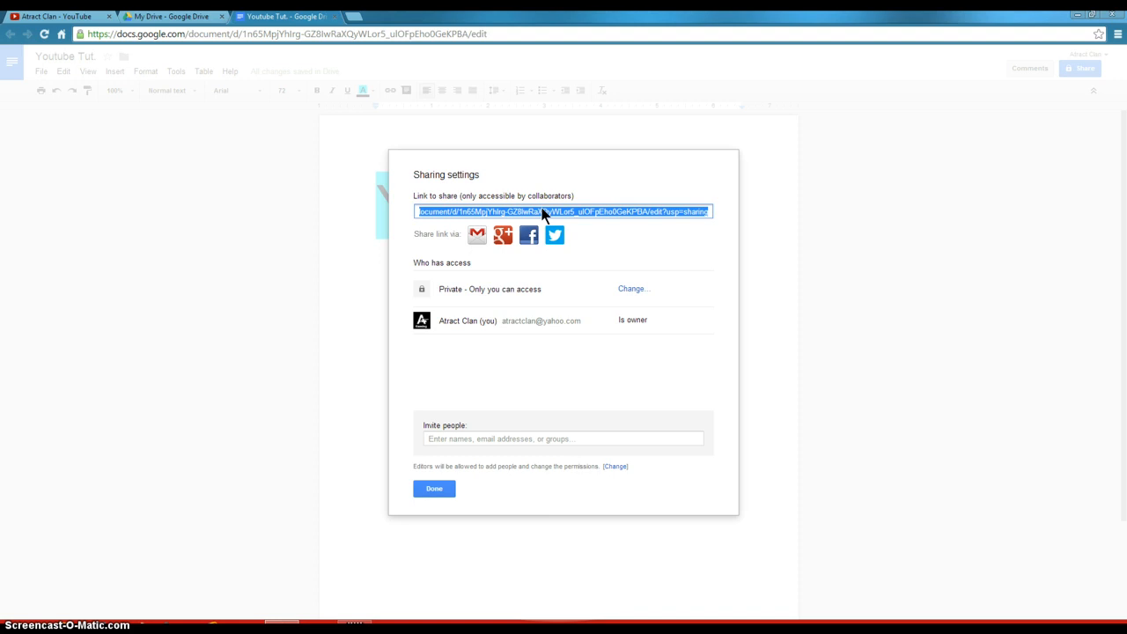
# Copy the document's sharing link and close the sharing settings
pyautogui.rightClick(542, 211)
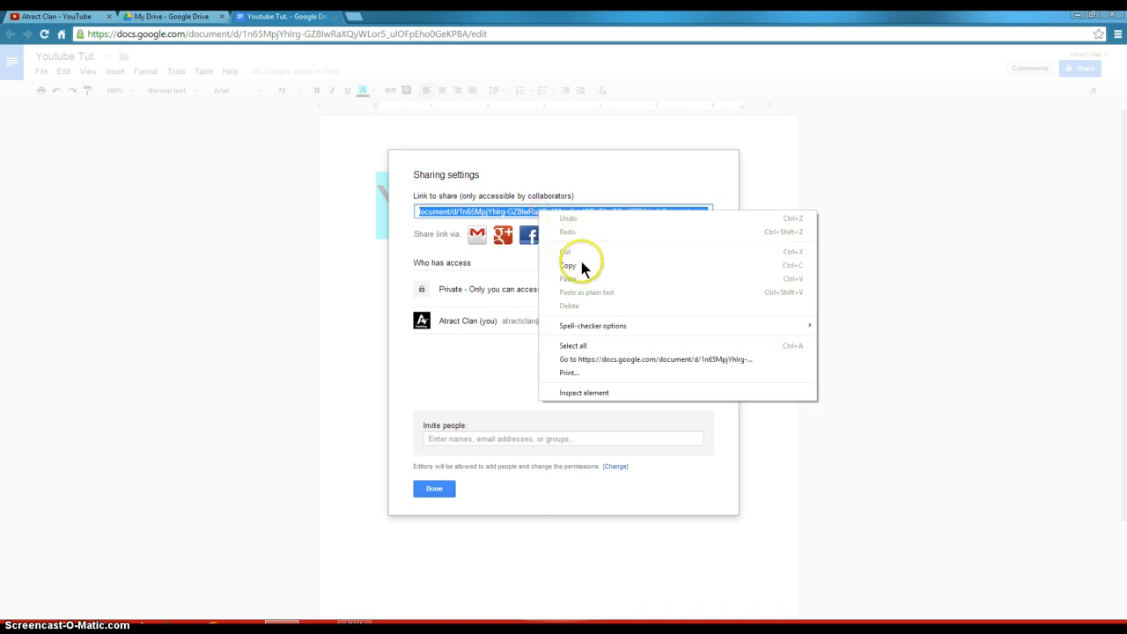
pyautogui.click(569, 265)
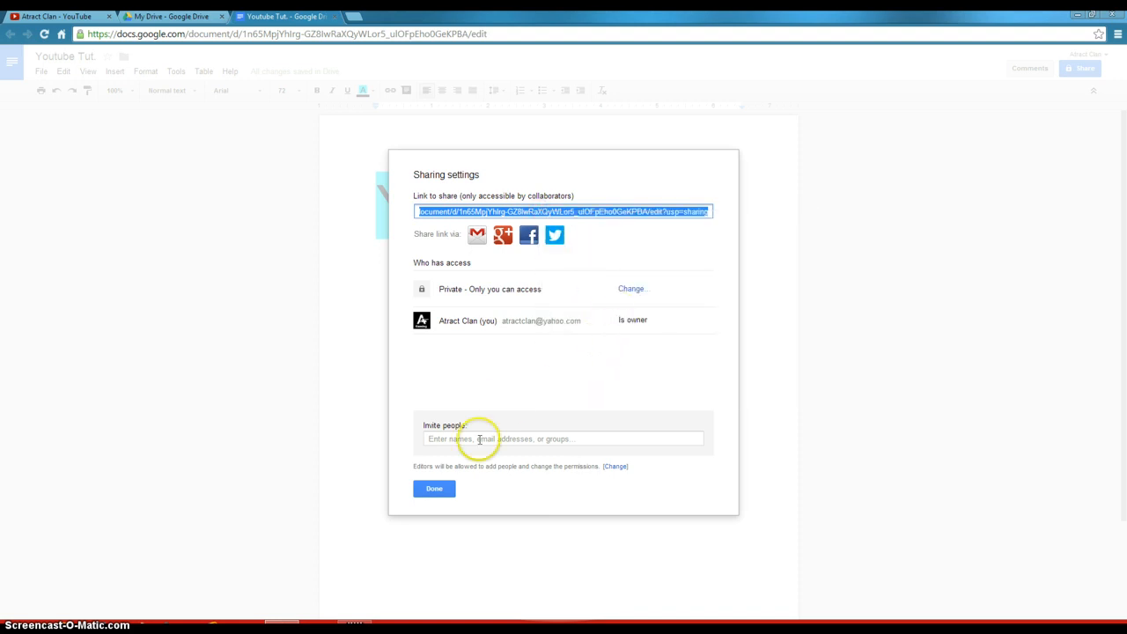
pyautogui.click(433, 489)
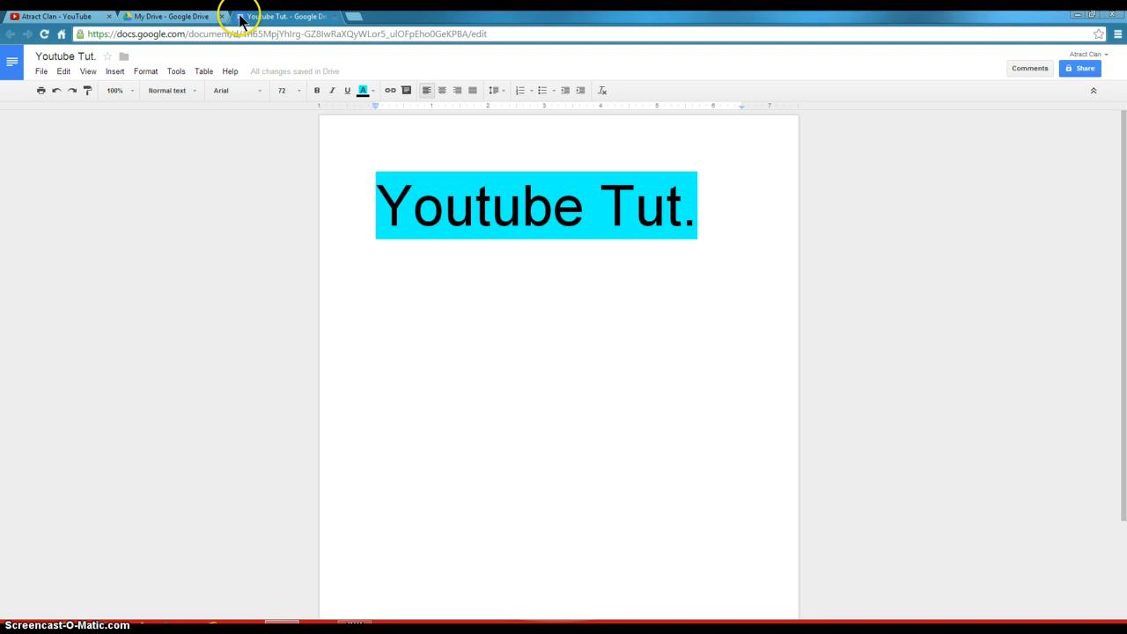
# Paste the doc link into About's Feature other channels, see it rejected, return to Docs
pyautogui.click(57, 15)
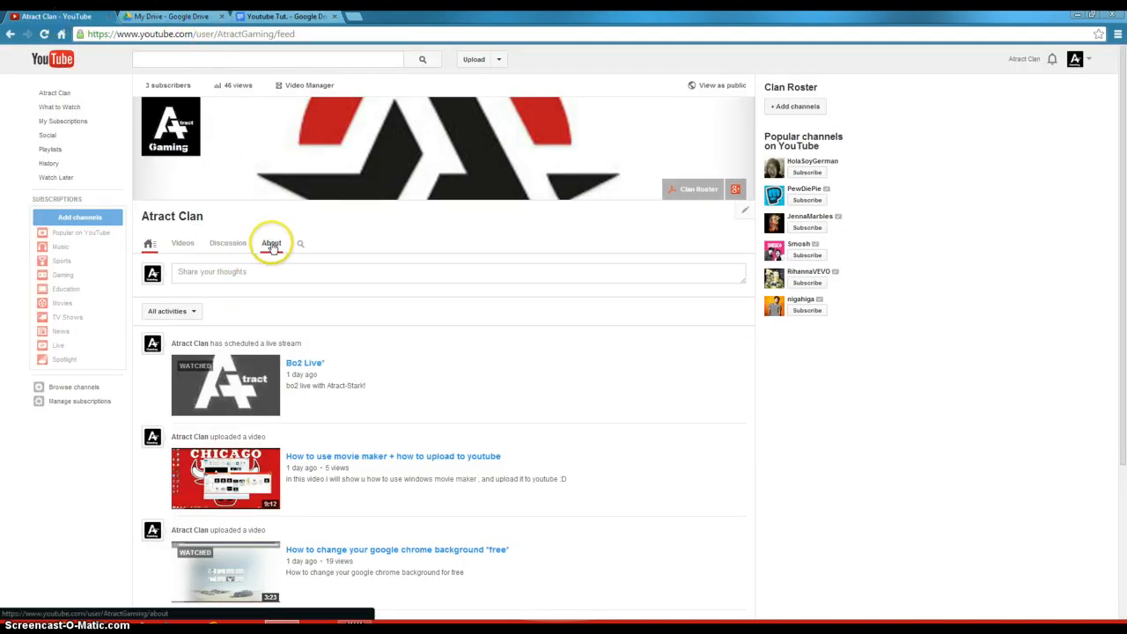
pyautogui.moveTo(196, 223)
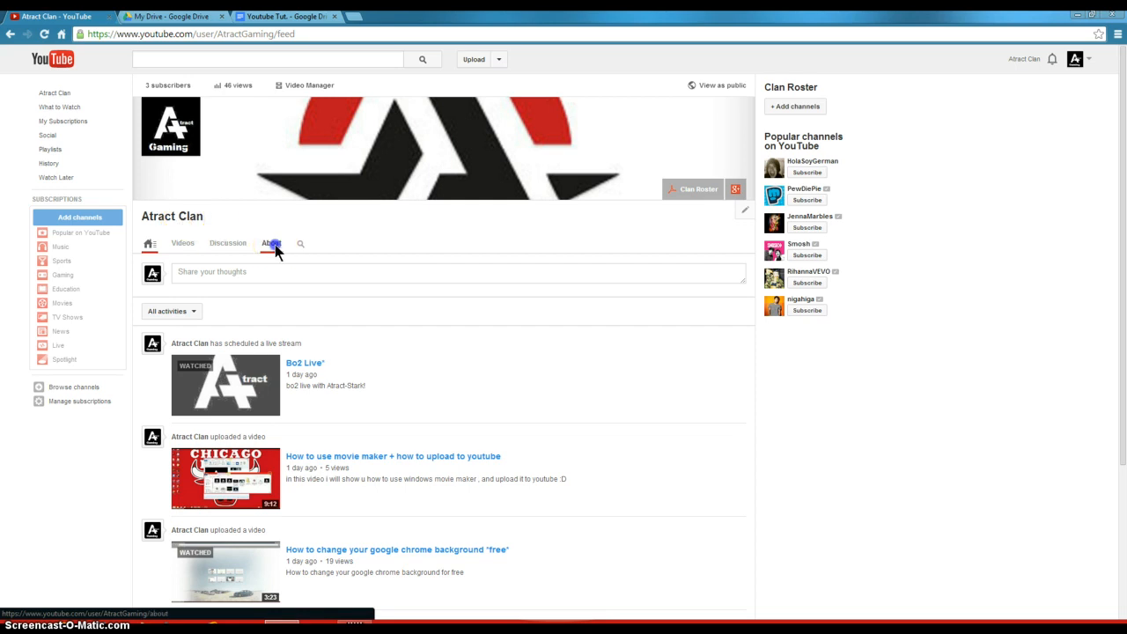
pyautogui.click(271, 243)
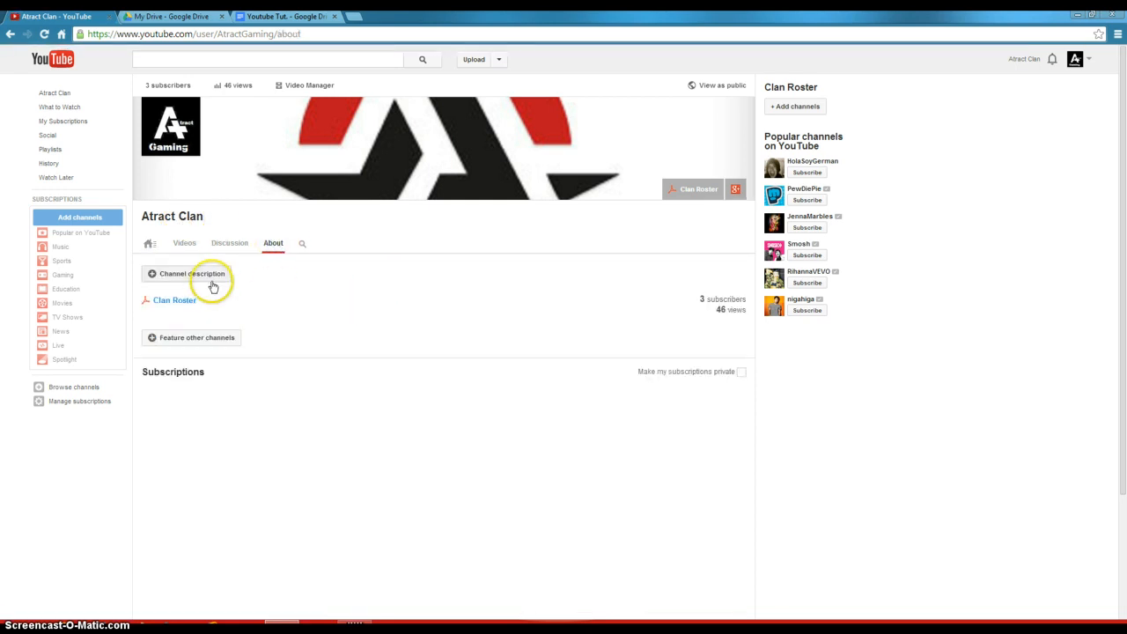
pyautogui.moveTo(233, 343)
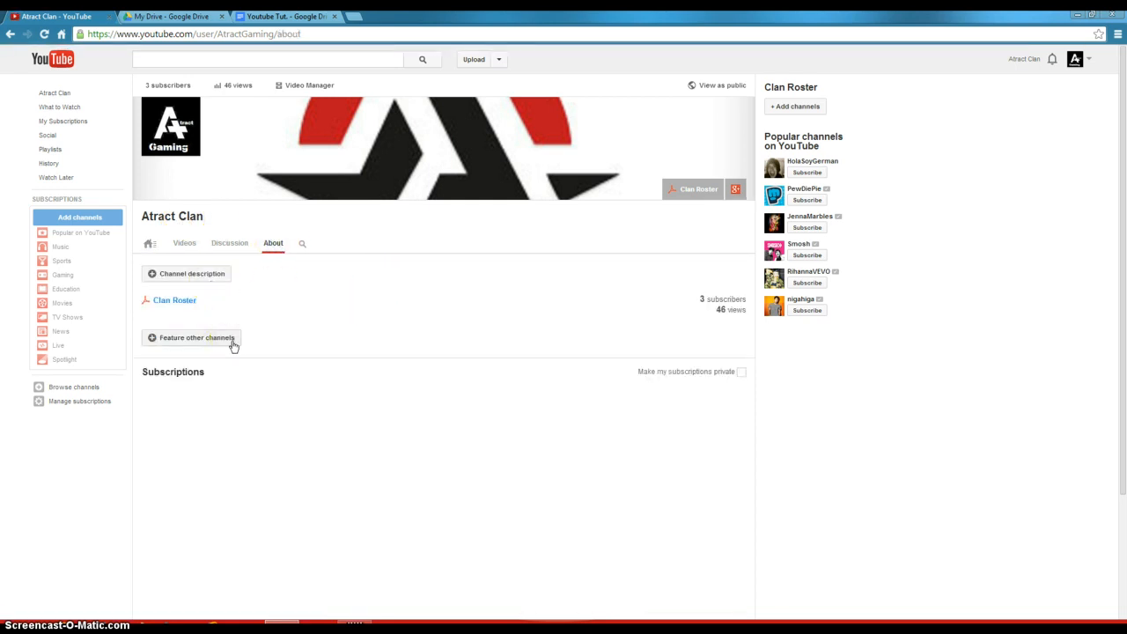
pyautogui.click(191, 337)
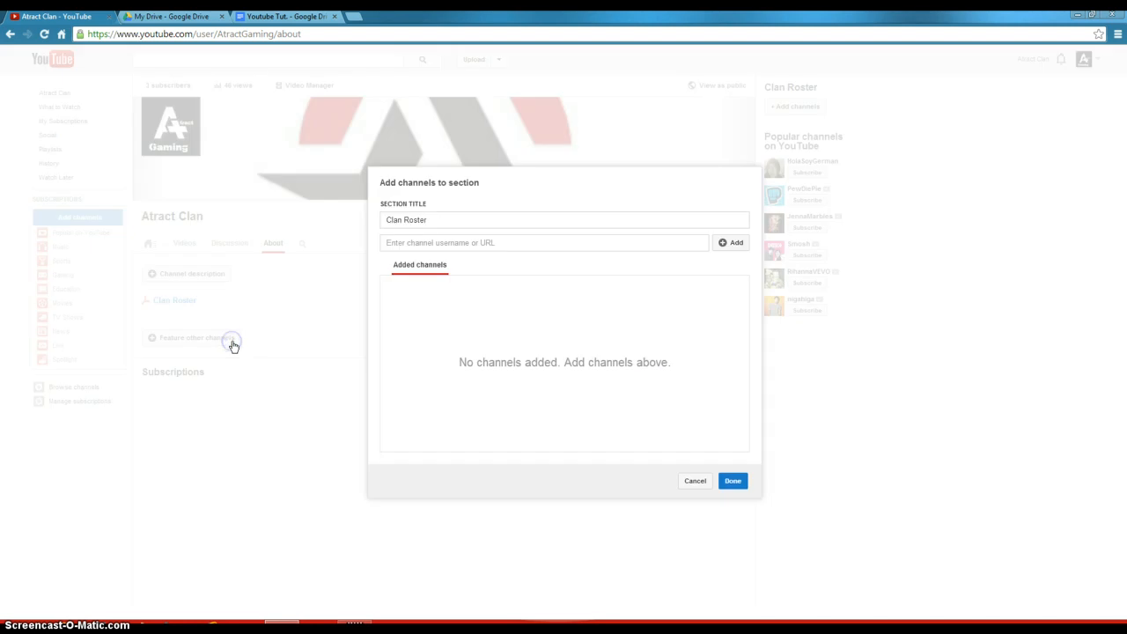
pyautogui.click(546, 242)
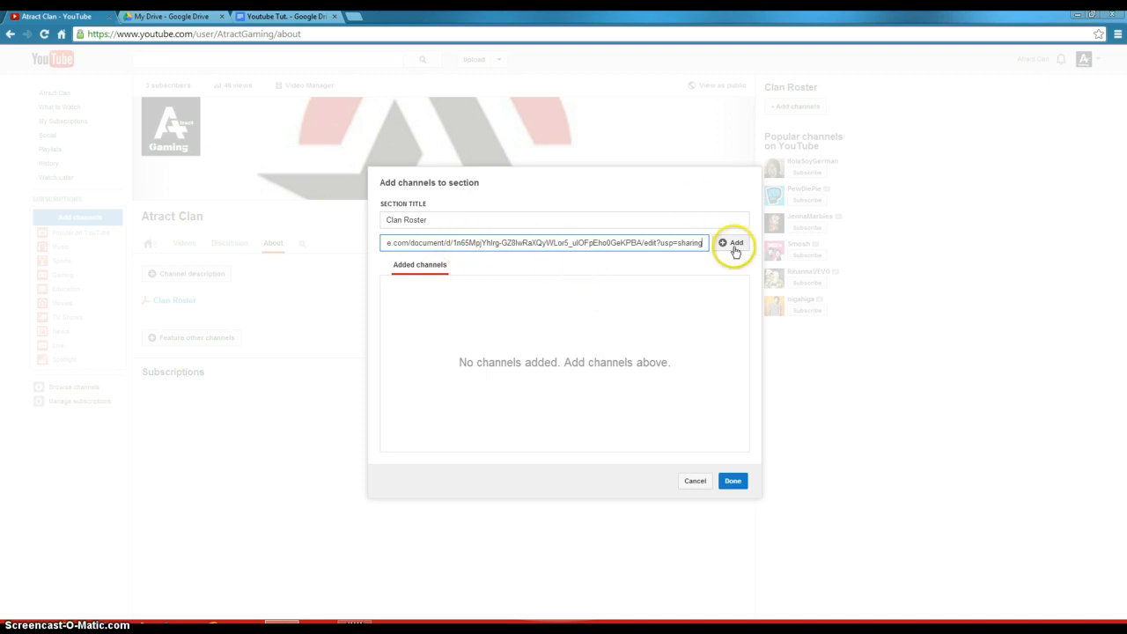
pyautogui.click(735, 243)
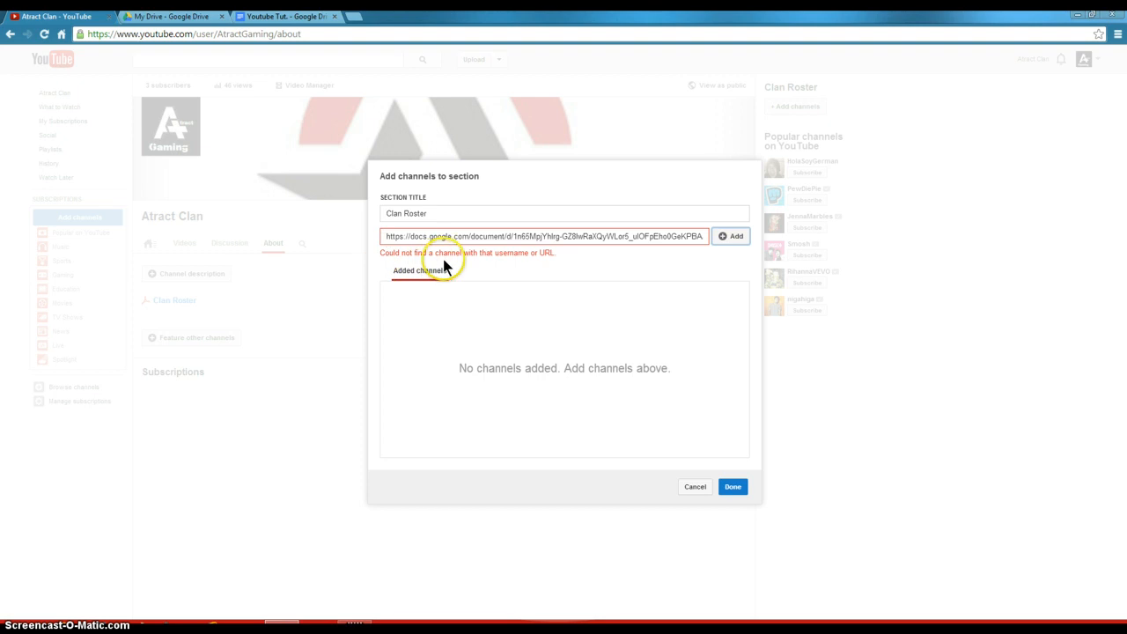
pyautogui.moveTo(440, 278)
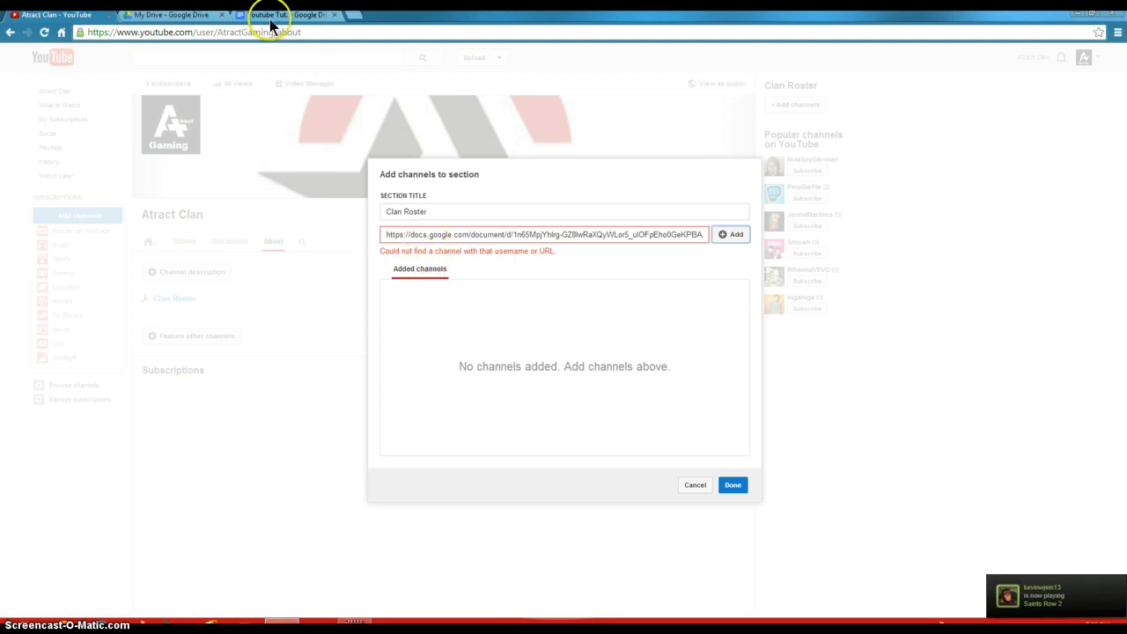
pyautogui.click(282, 15)
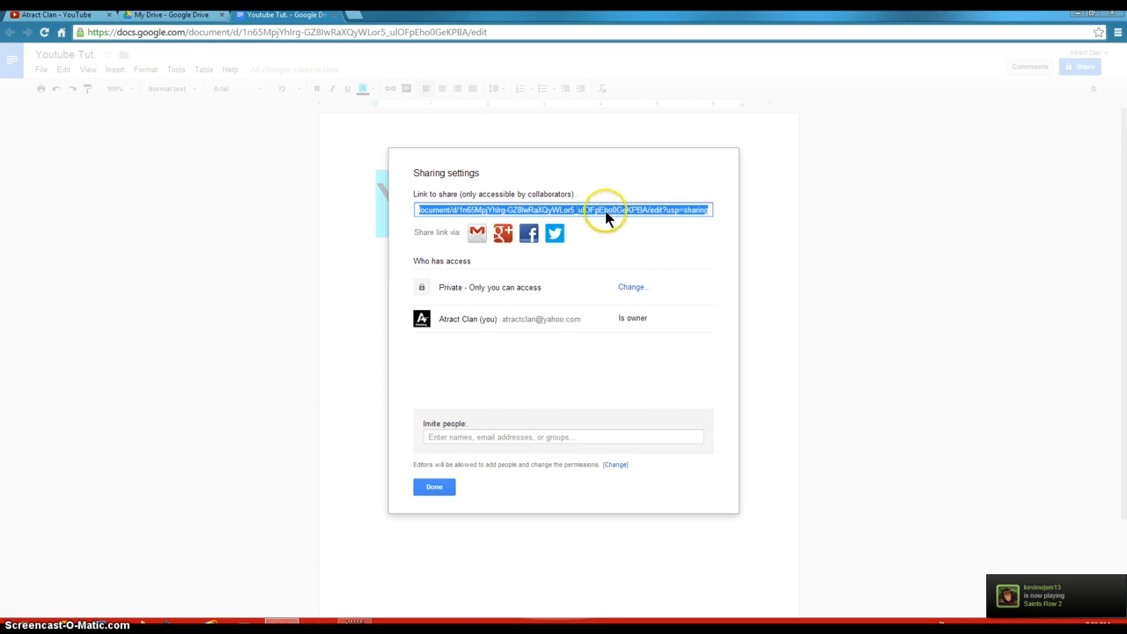
pyautogui.moveTo(642, 316)
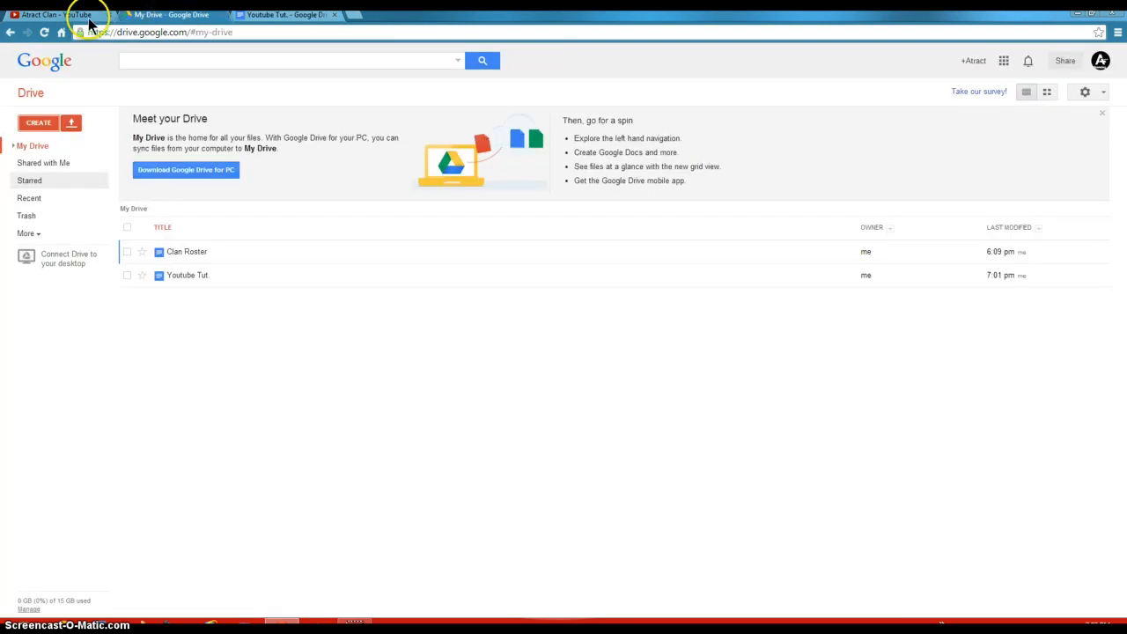
# Paste the document link fresh into YouTube's channel URL field
pyautogui.click(53, 14)
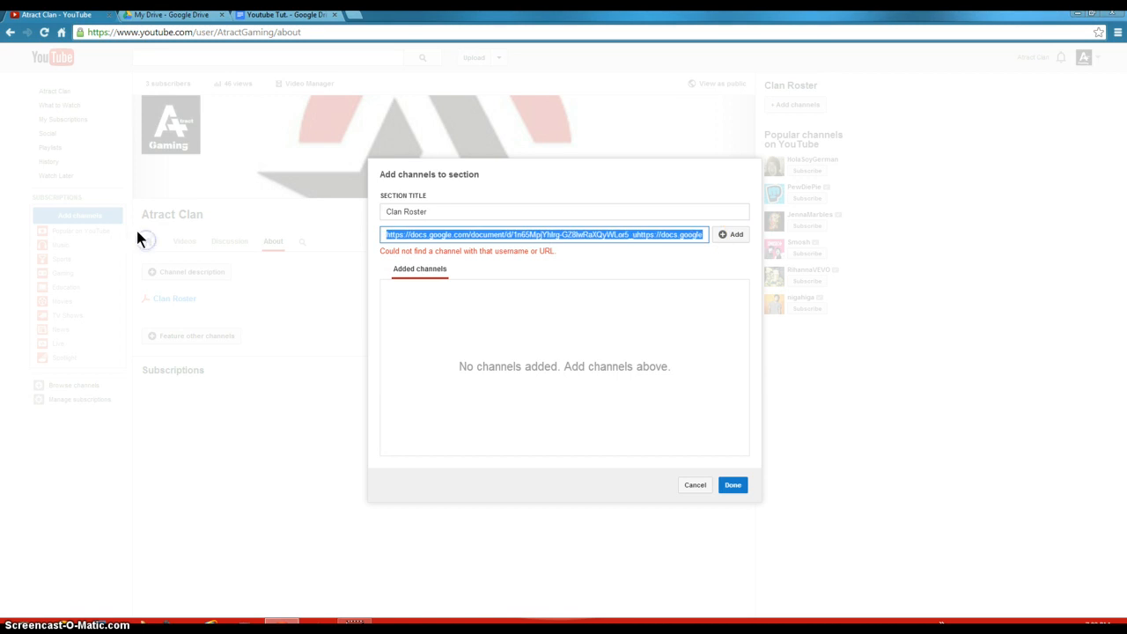
pyautogui.rightClick(542, 235)
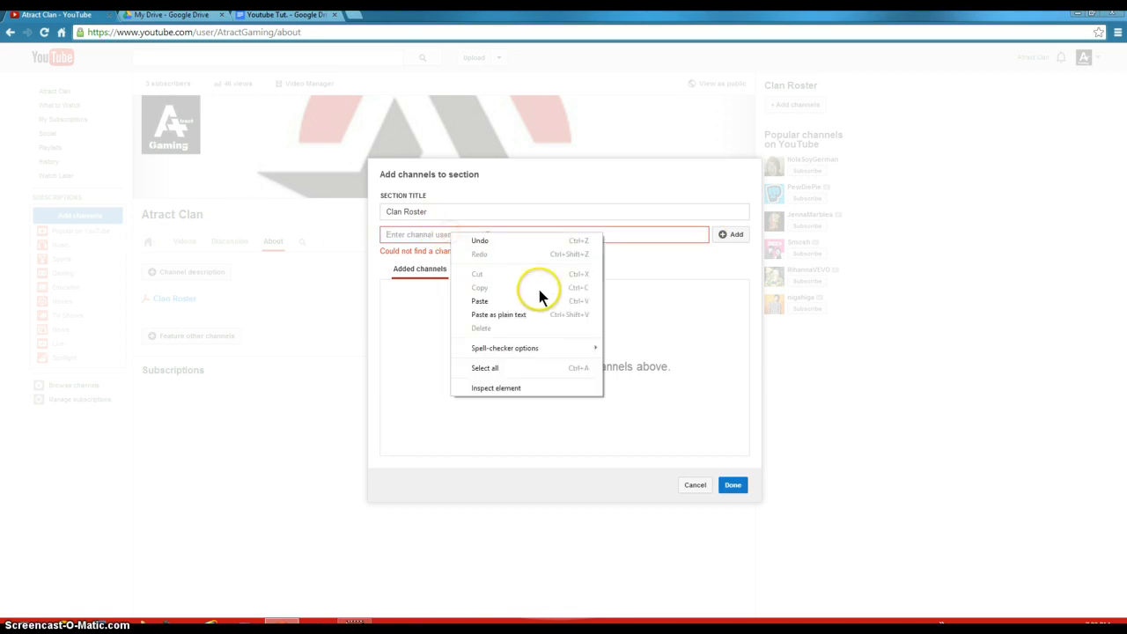
pyautogui.click(480, 300)
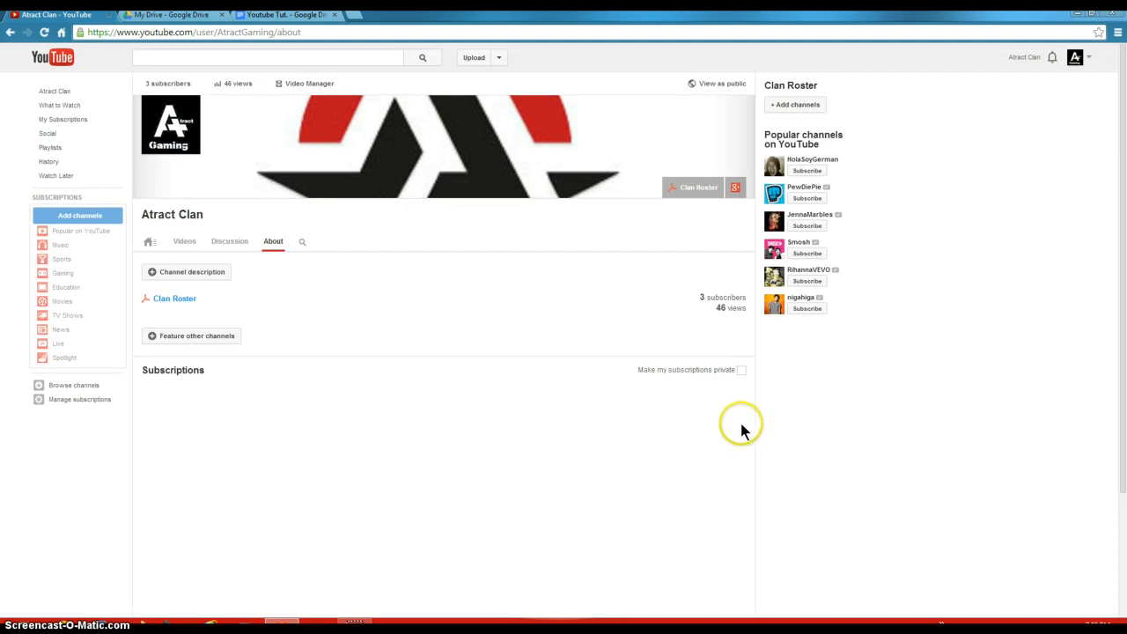
pyautogui.moveTo(491, 205)
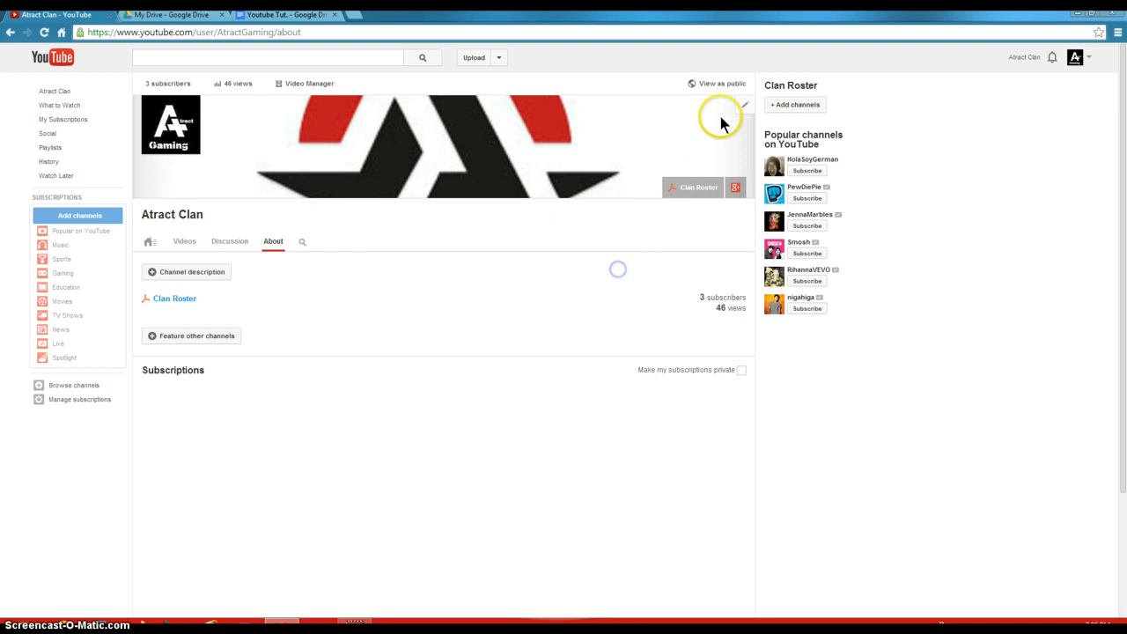
# Open the channel header's Edit links and add a new custom link row
pyautogui.click(744, 105)
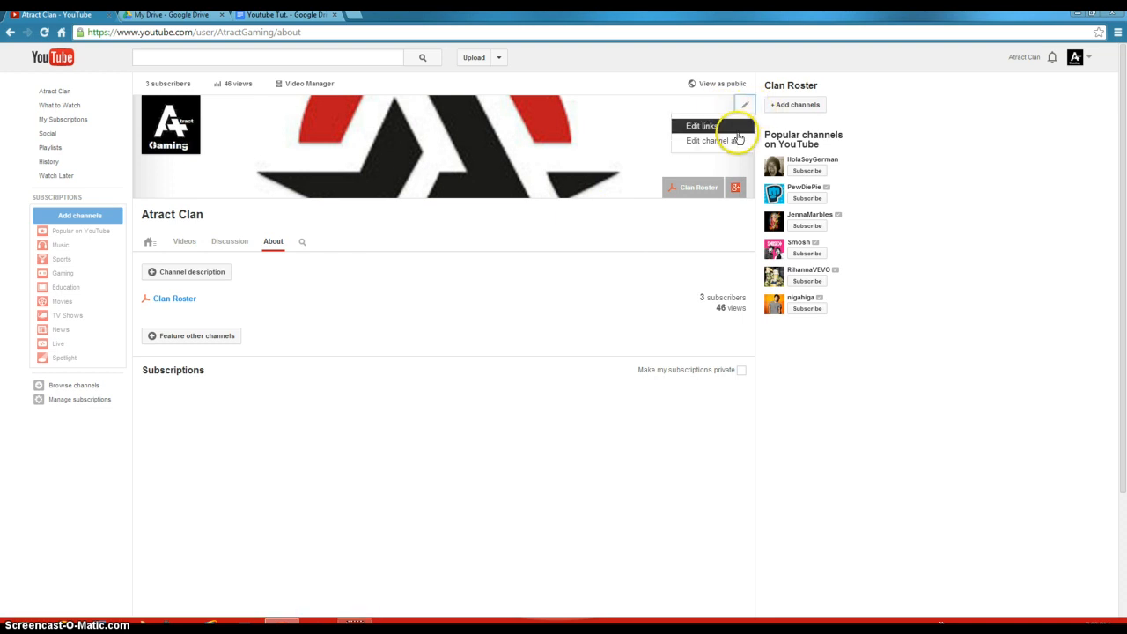
pyautogui.click(701, 126)
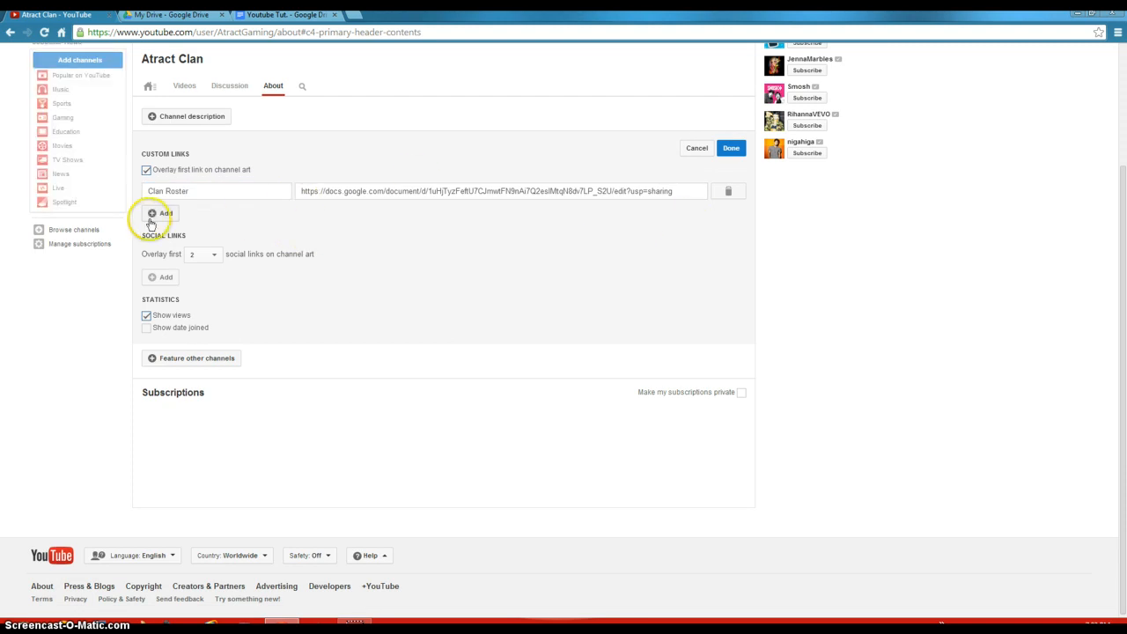
pyautogui.click(160, 213)
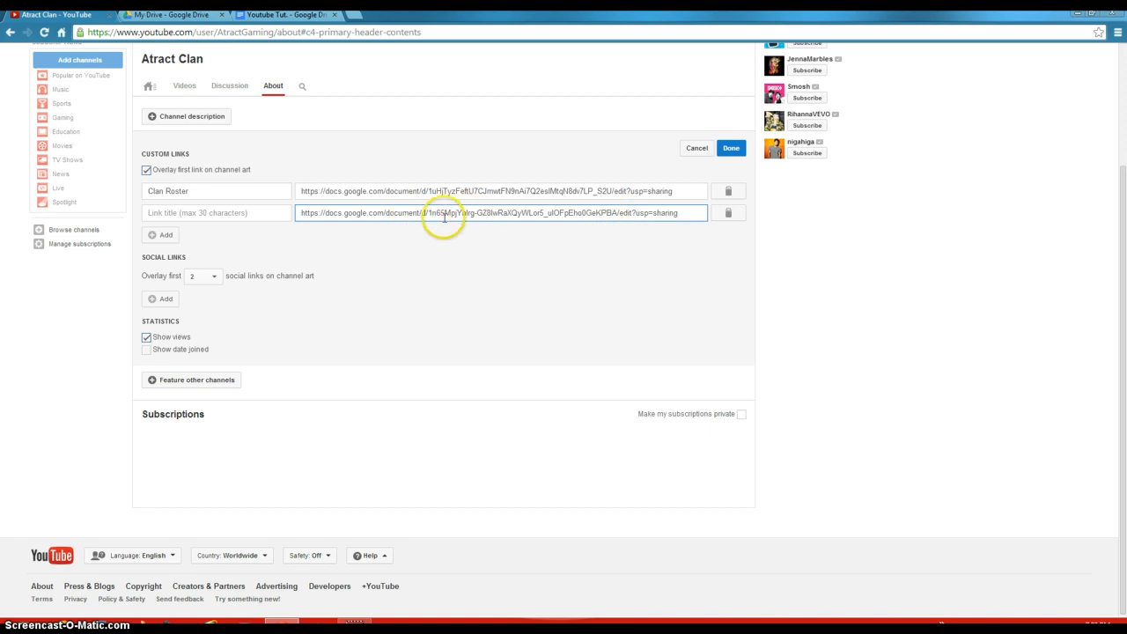
pyautogui.click(282, 14)
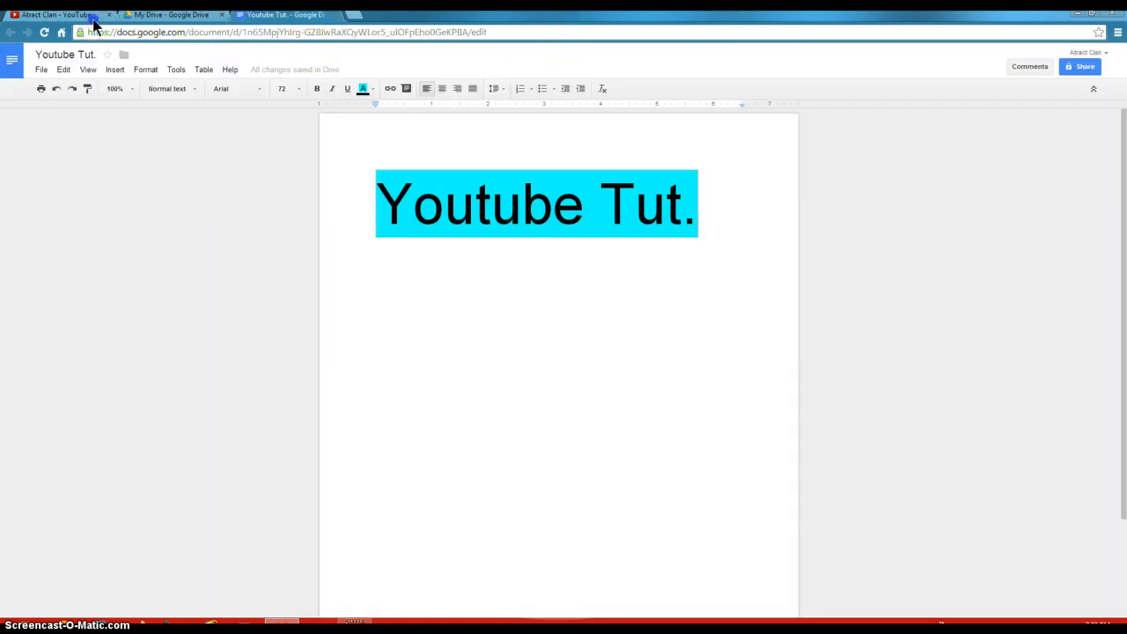
pyautogui.click(49, 14)
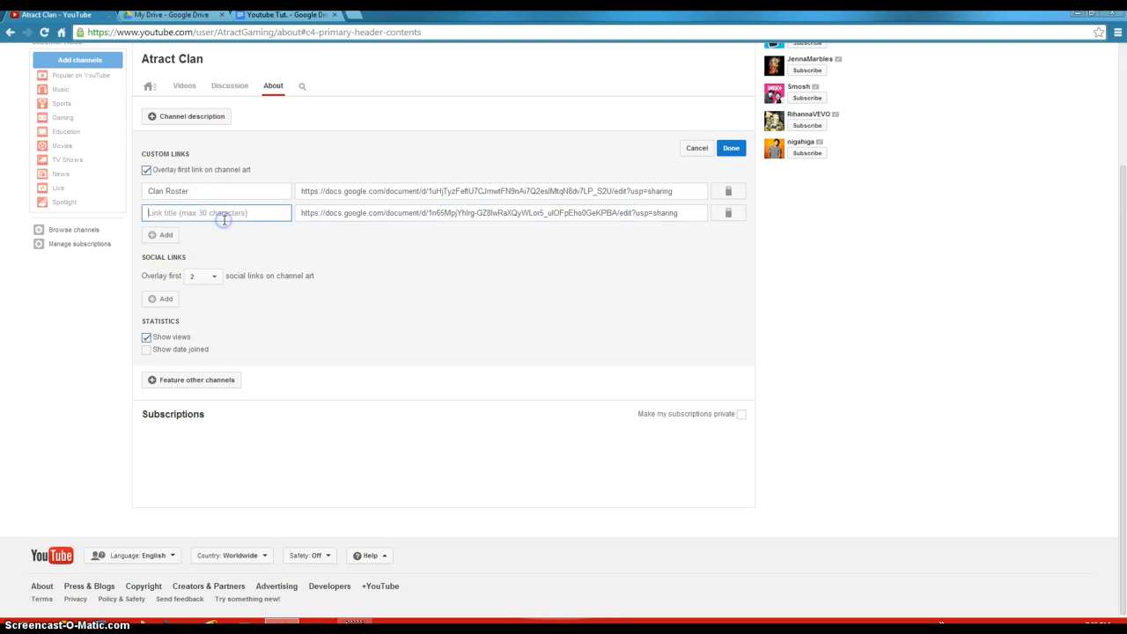
# Title the new link 'Youtube Tut.' and save the custom links
pyautogui.write('Youtube Tut')
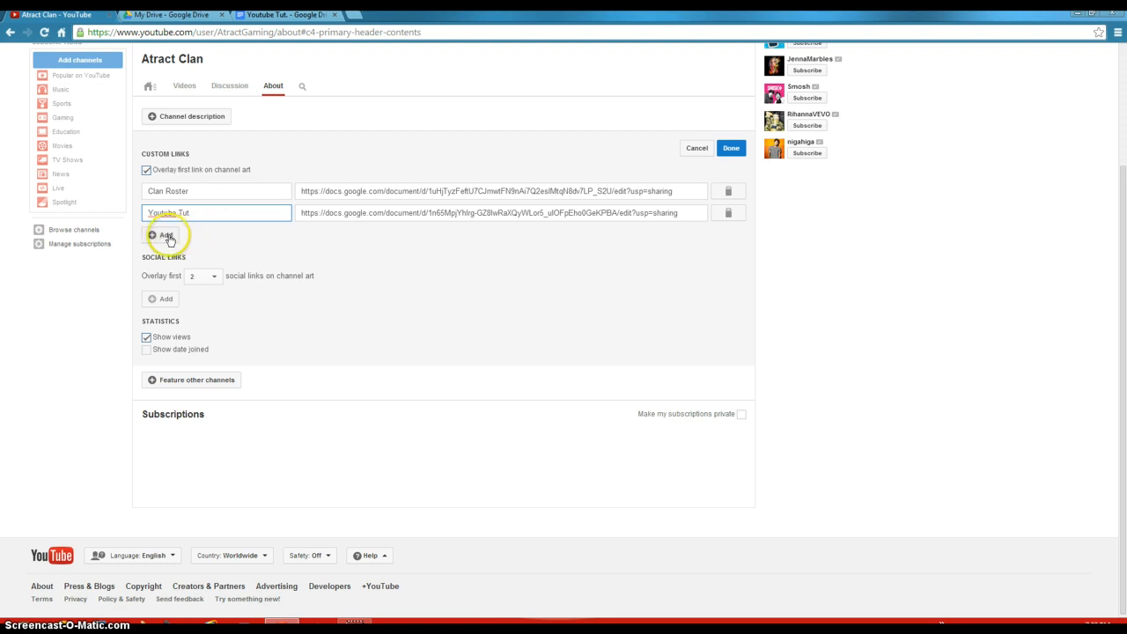
pyautogui.moveTo(182, 357)
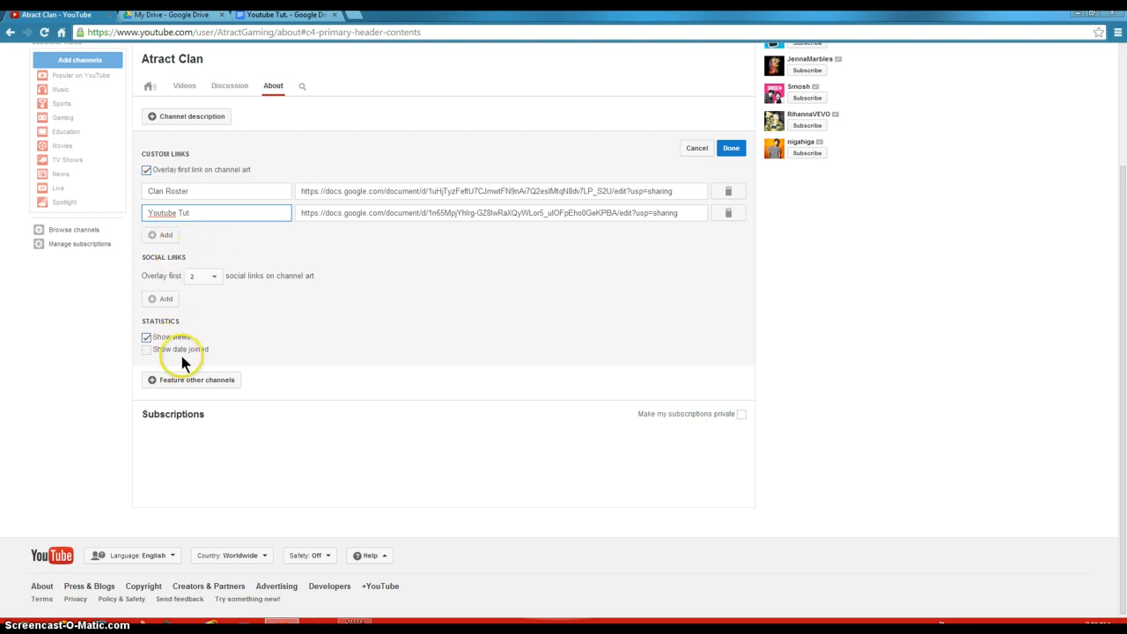
pyautogui.click(146, 350)
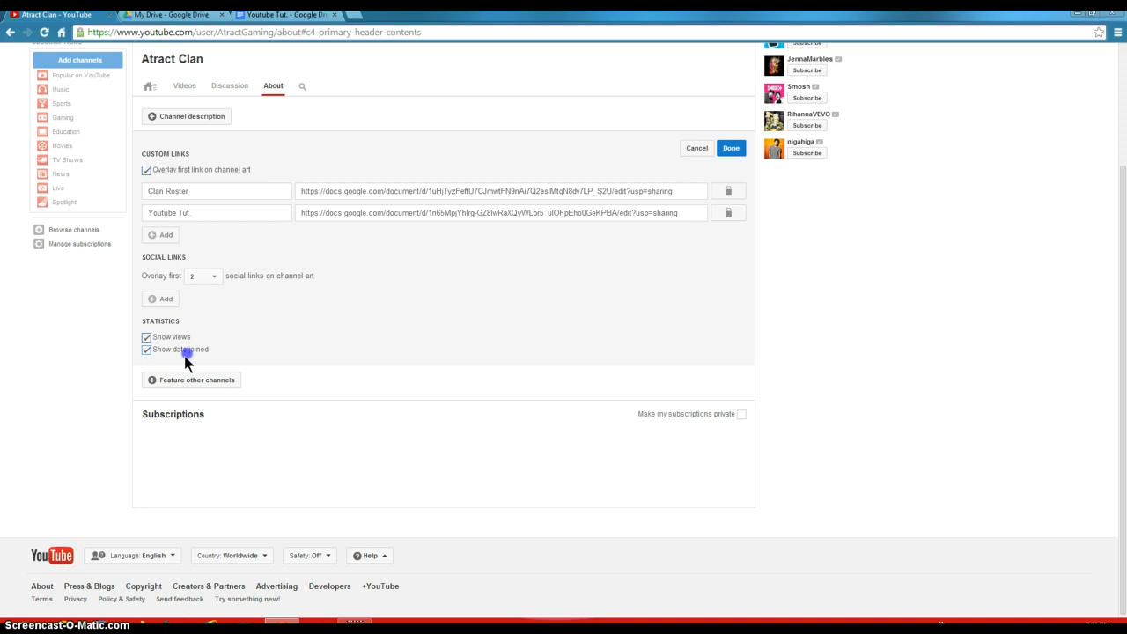
pyautogui.click(146, 349)
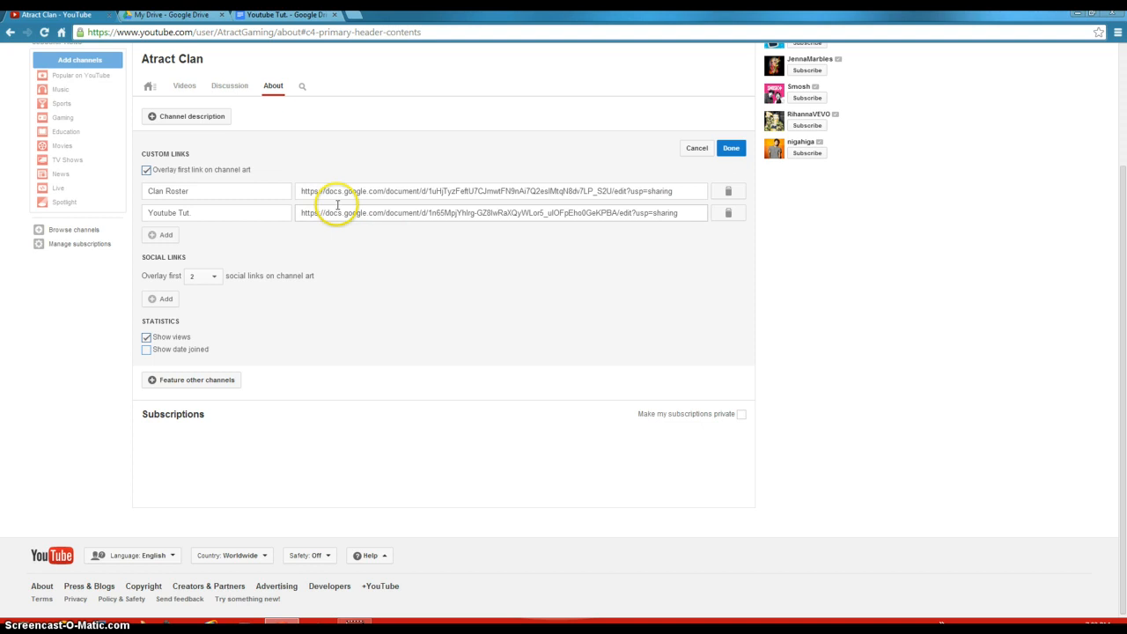
pyautogui.click(207, 212)
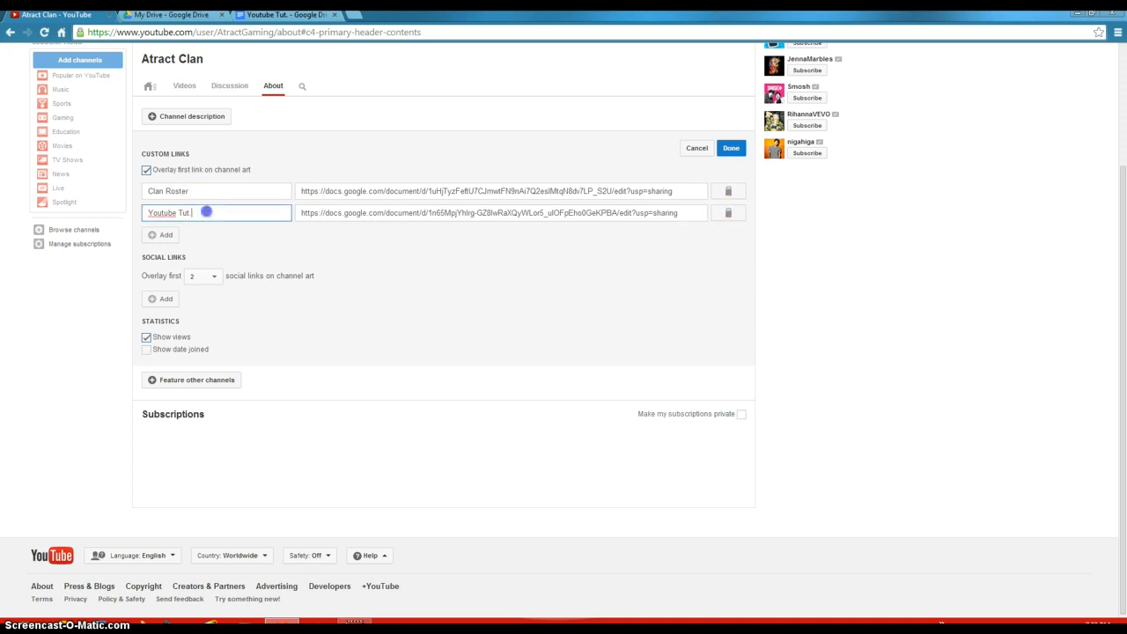
pyautogui.click(731, 148)
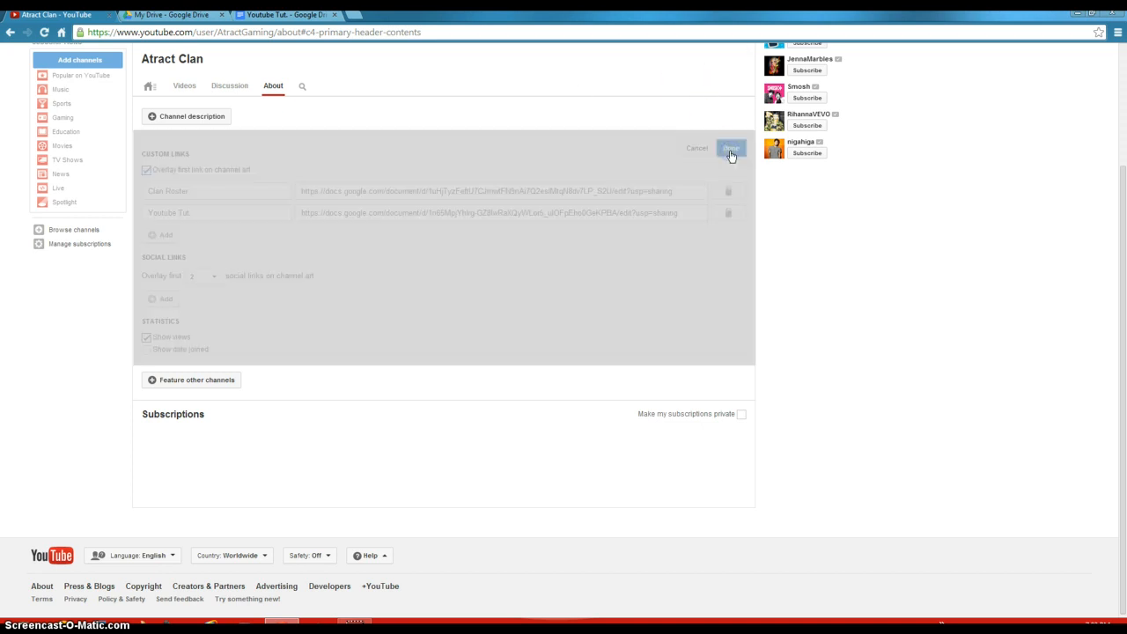
# Save the links, scroll the About page, and reopen the banner's edit menu
pyautogui.click(732, 148)
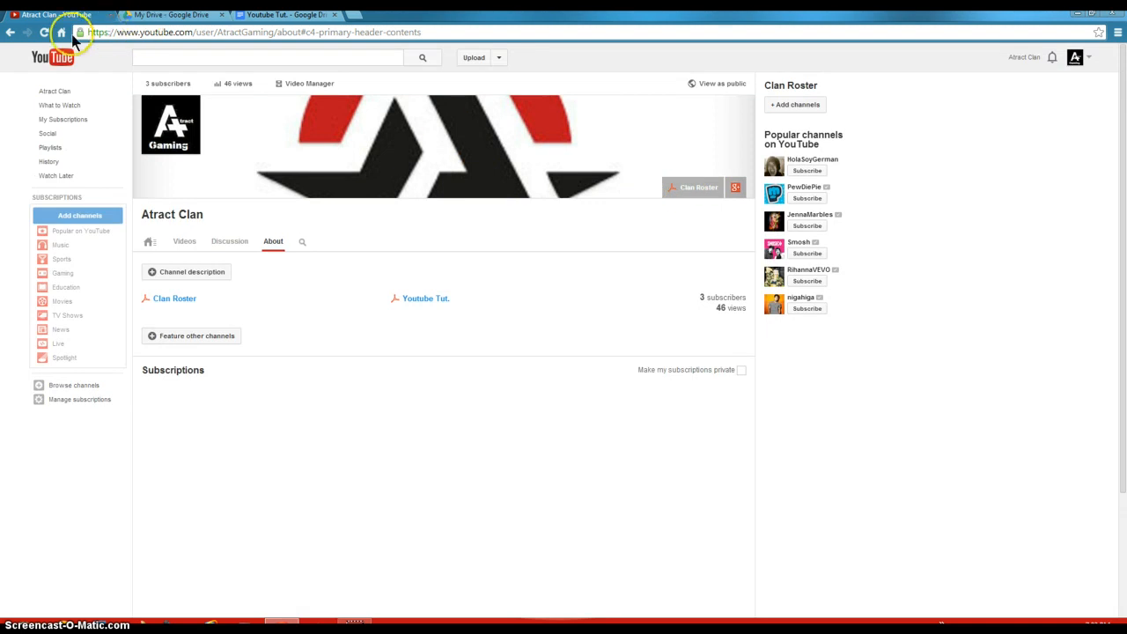
pyautogui.scroll(-3)
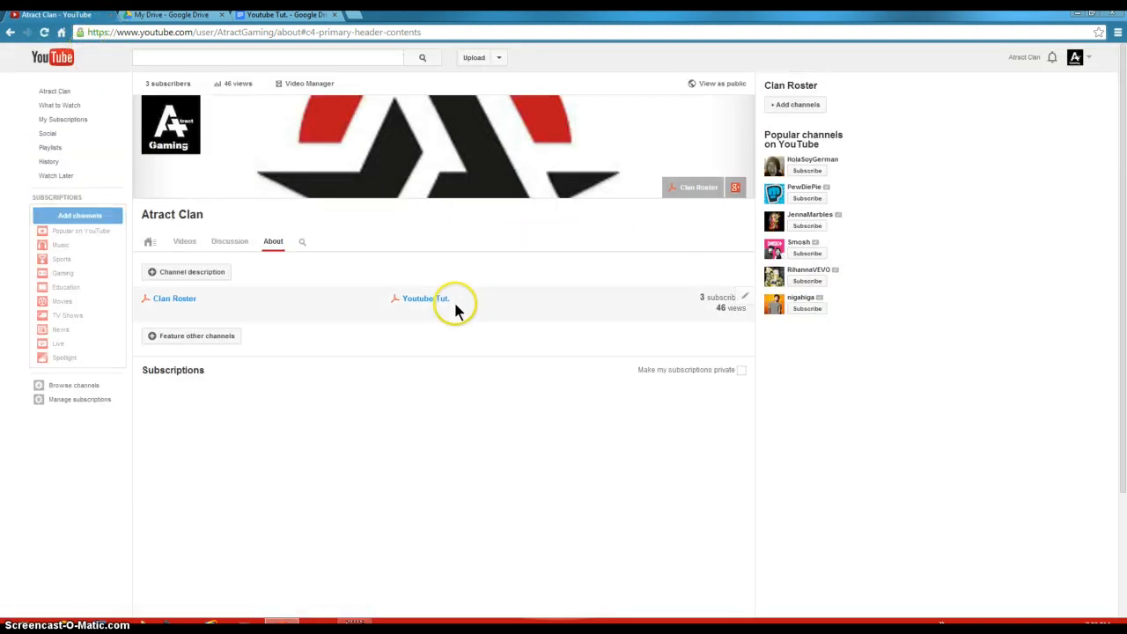
pyautogui.moveTo(456, 312)
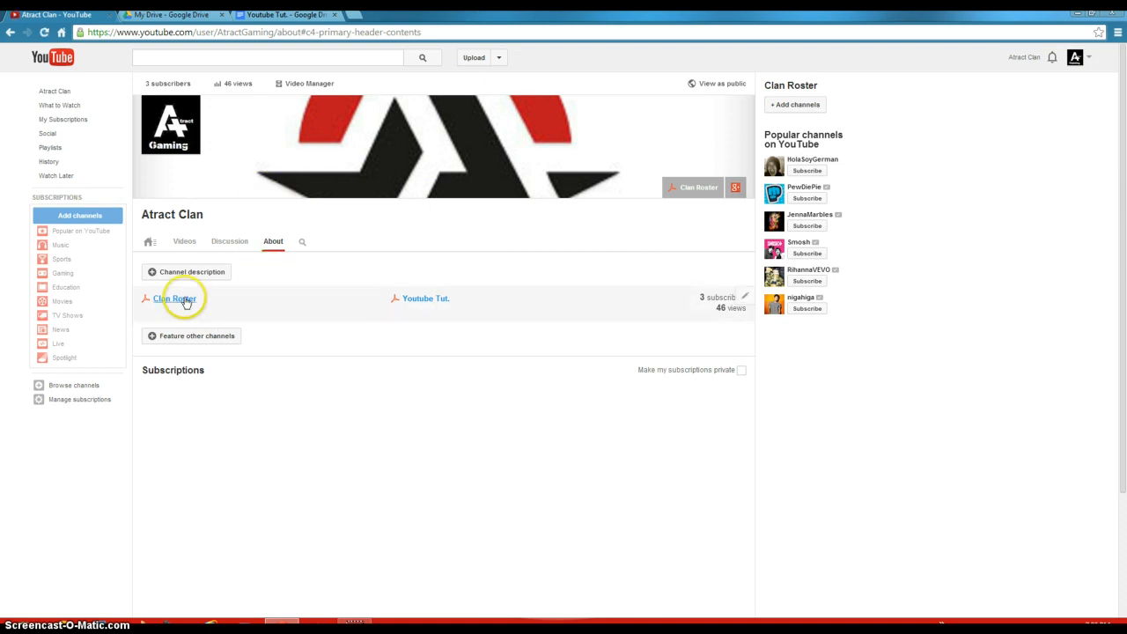
pyautogui.moveTo(247, 298)
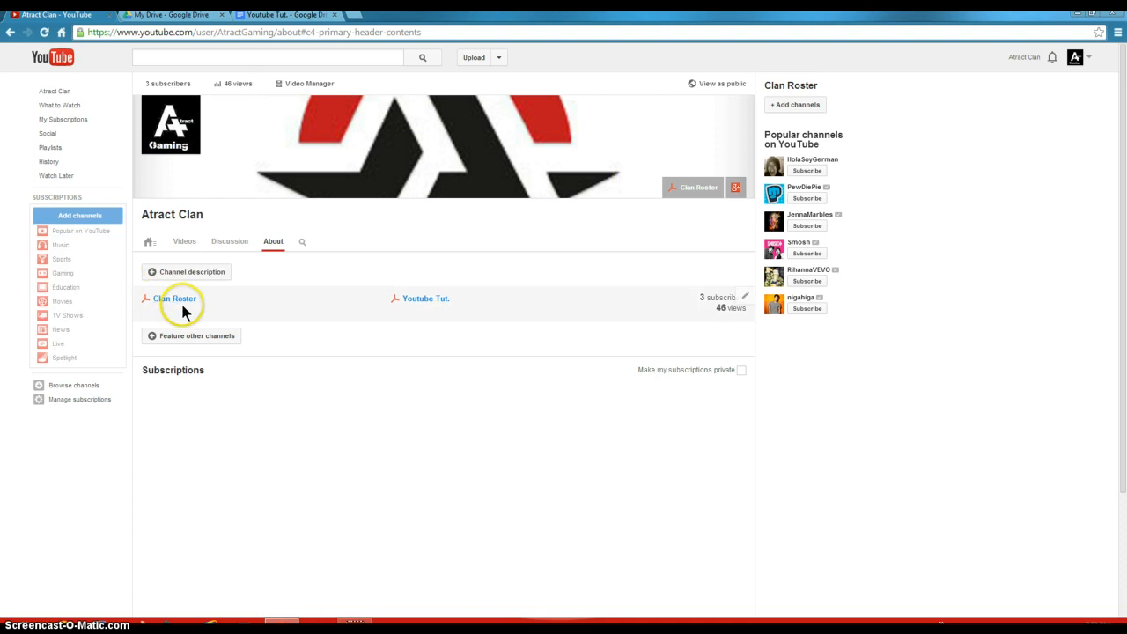
pyautogui.rightClick(706, 121)
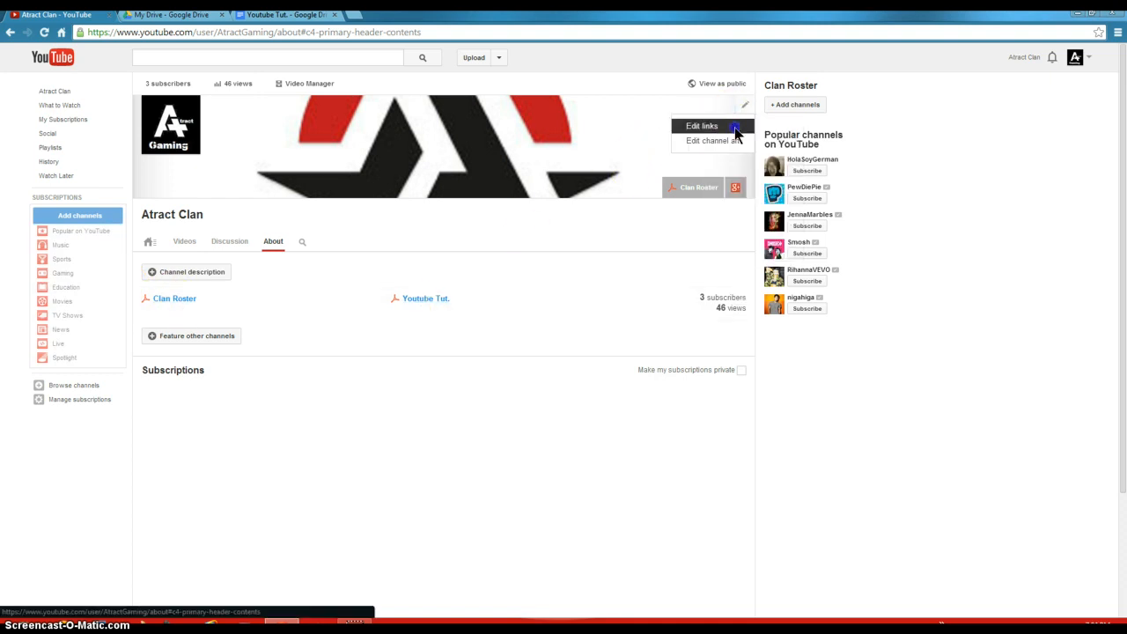
pyautogui.click(702, 125)
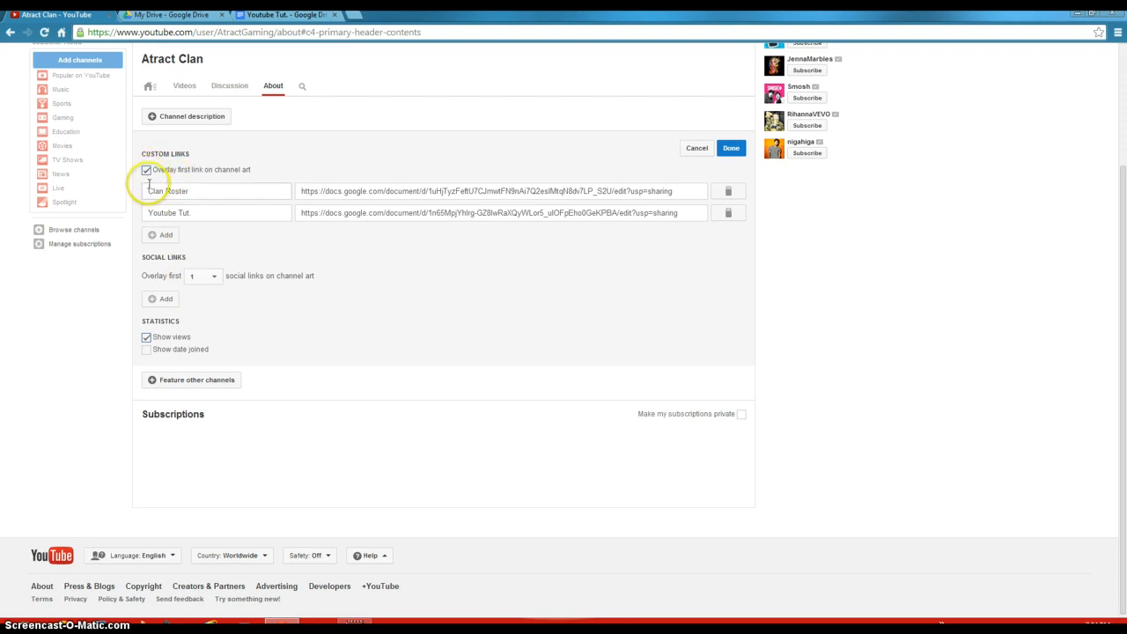
pyautogui.click(160, 234)
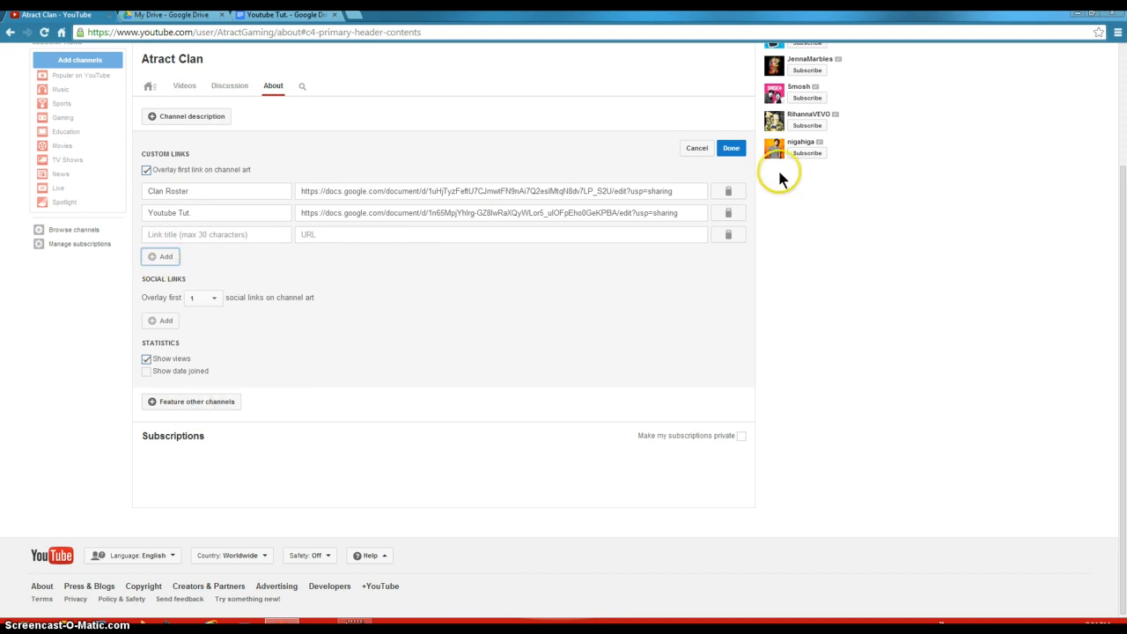
pyautogui.click(731, 147)
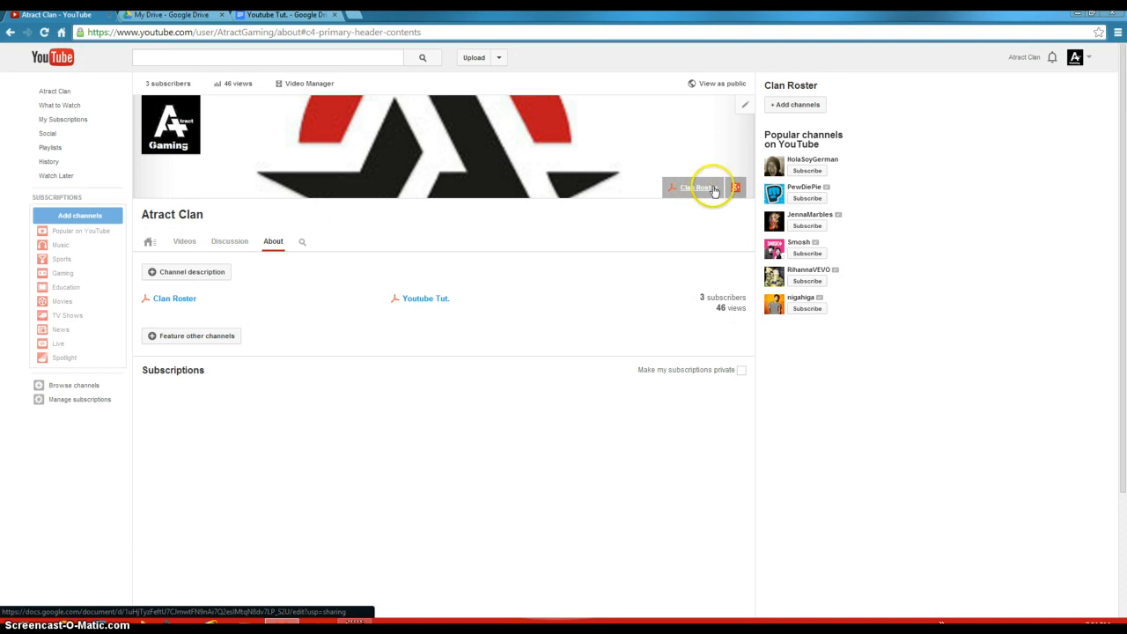
pyautogui.moveTo(174, 299)
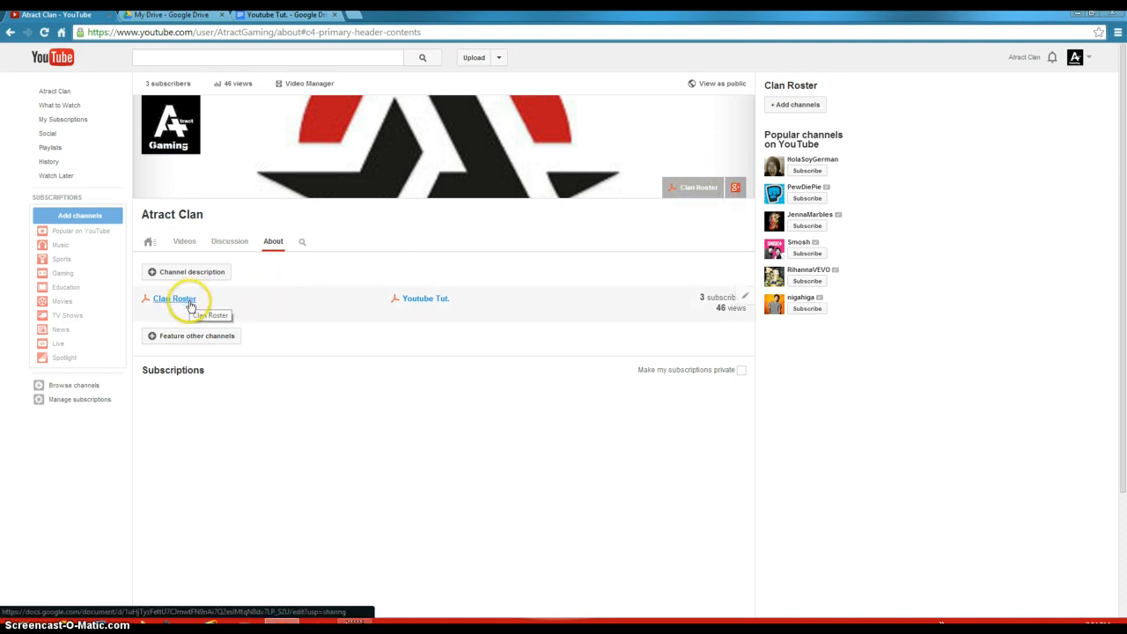
pyautogui.moveTo(234, 335)
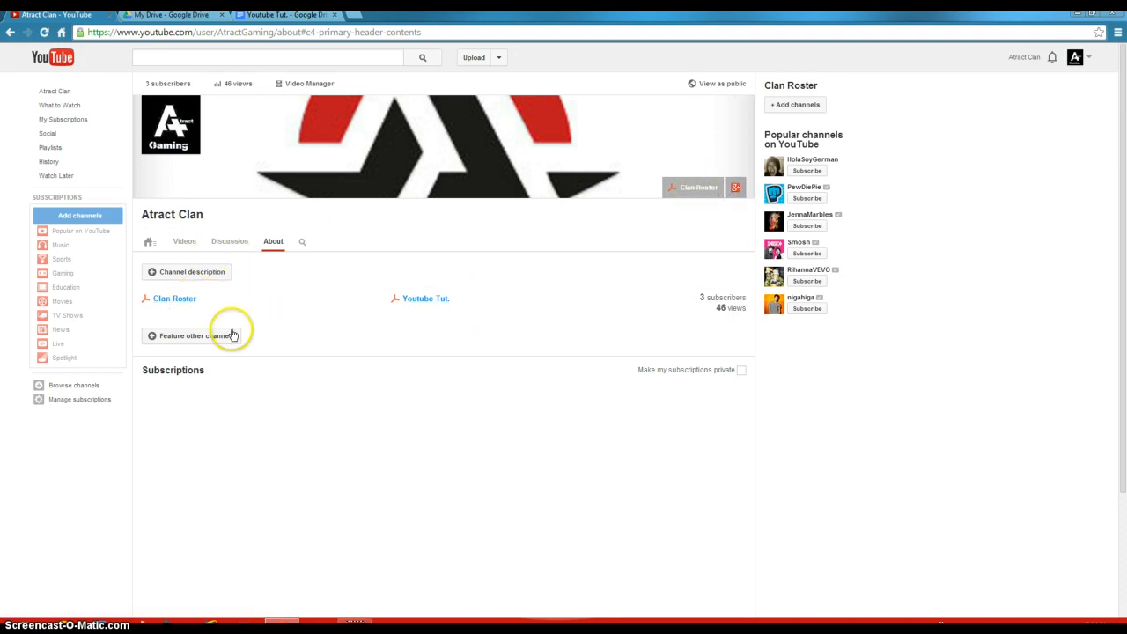
pyautogui.moveTo(758, 108)
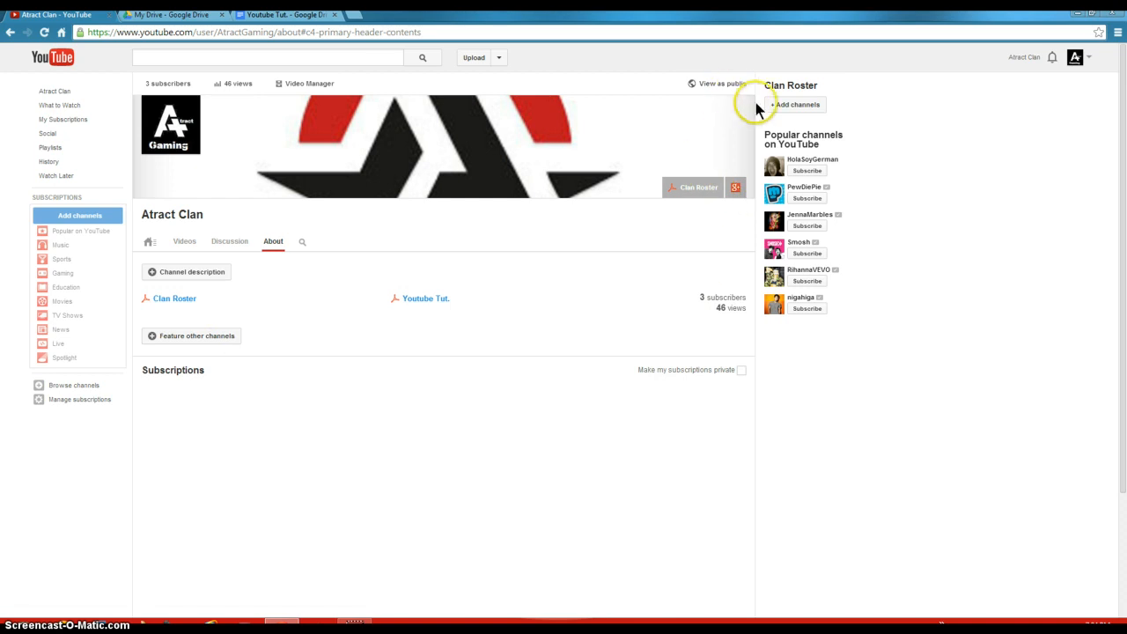
# In Edit links, set the banner to overlay one social link and save
pyautogui.click(745, 104)
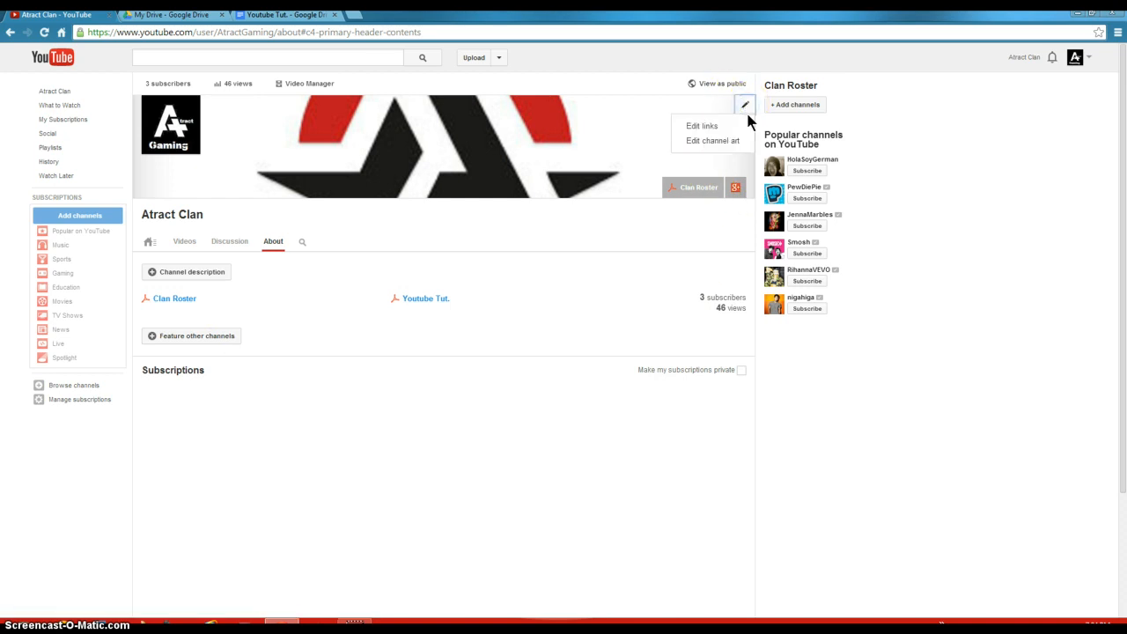
pyautogui.click(702, 125)
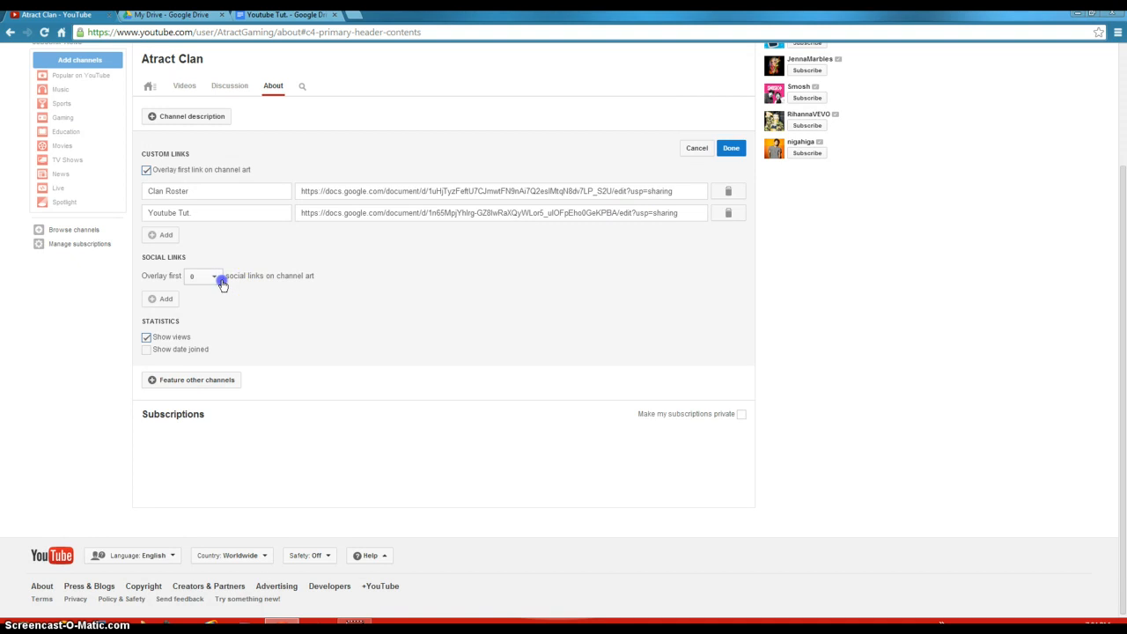
pyautogui.click(203, 275)
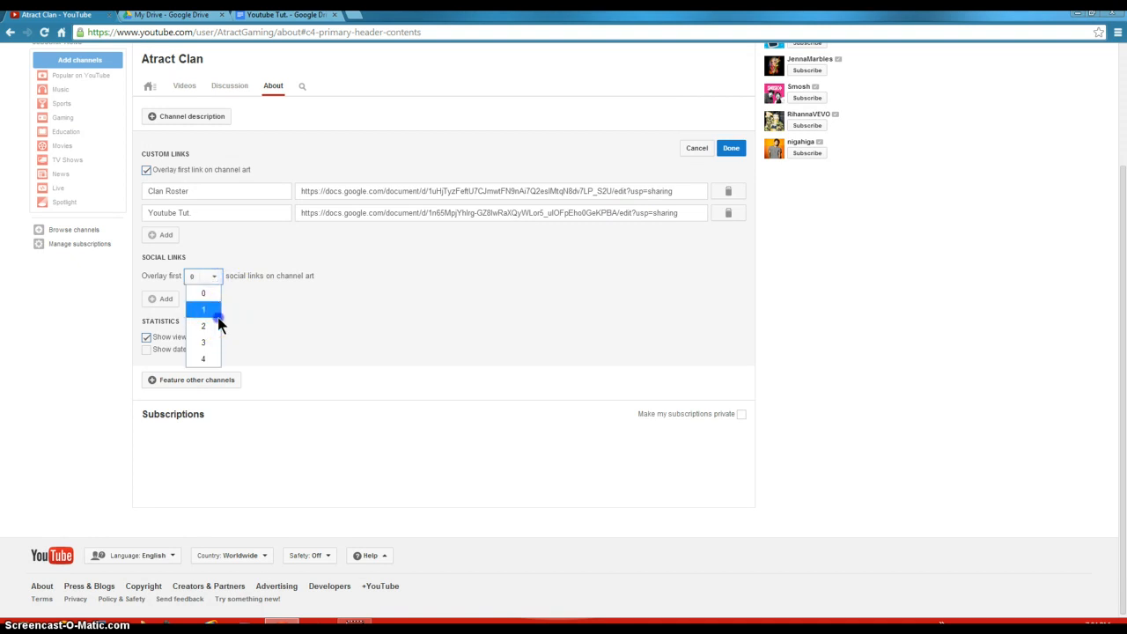
pyautogui.click(203, 309)
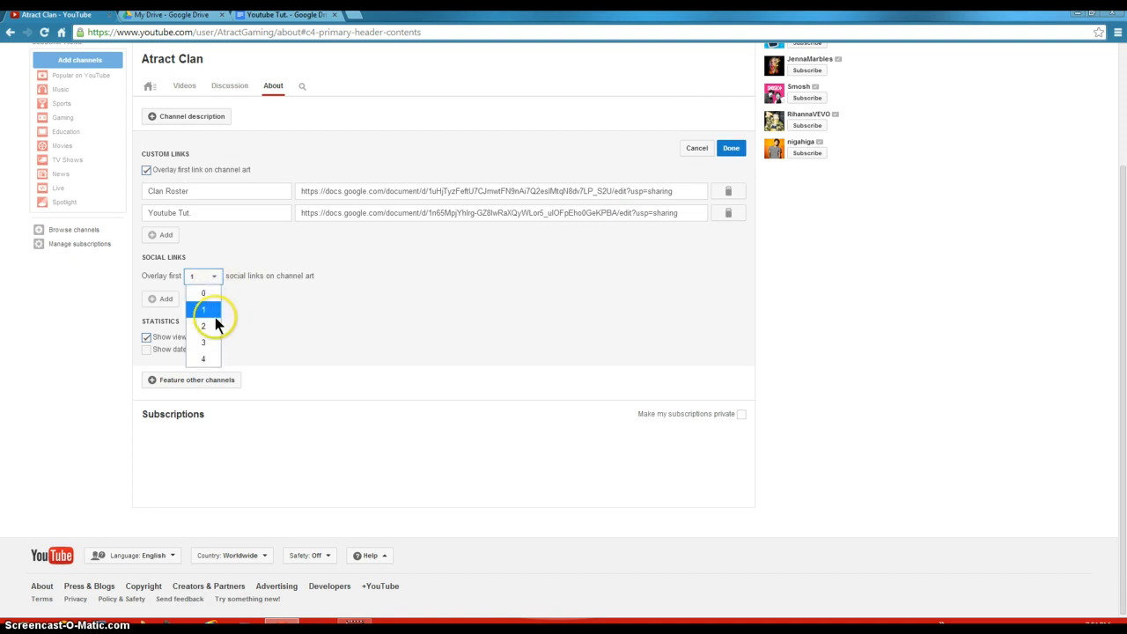
pyautogui.click(204, 326)
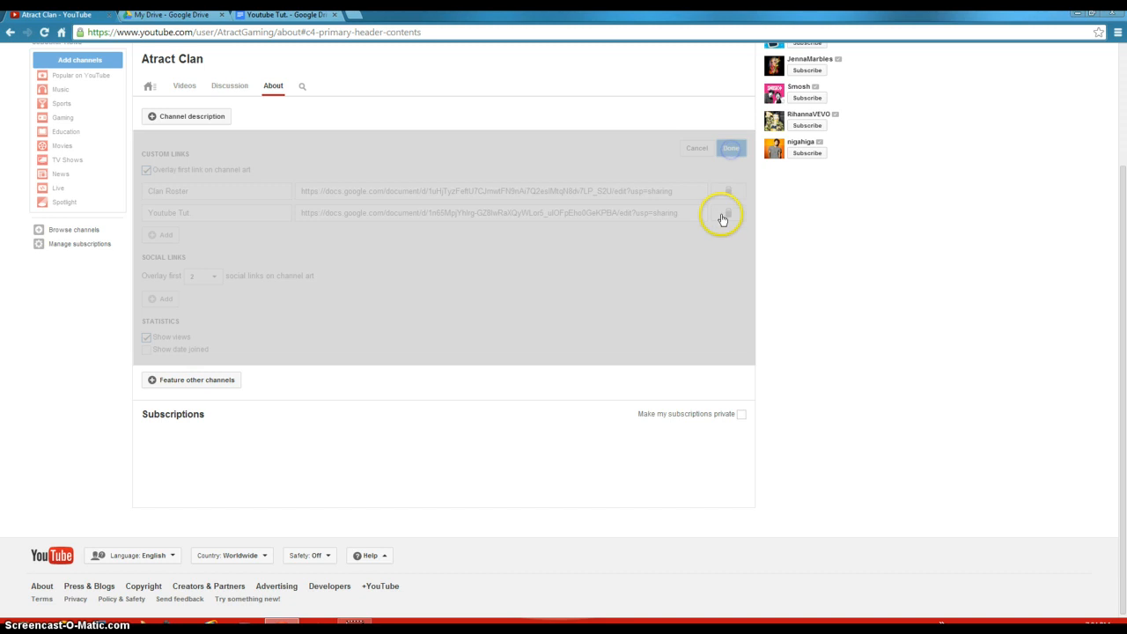
pyautogui.click(731, 147)
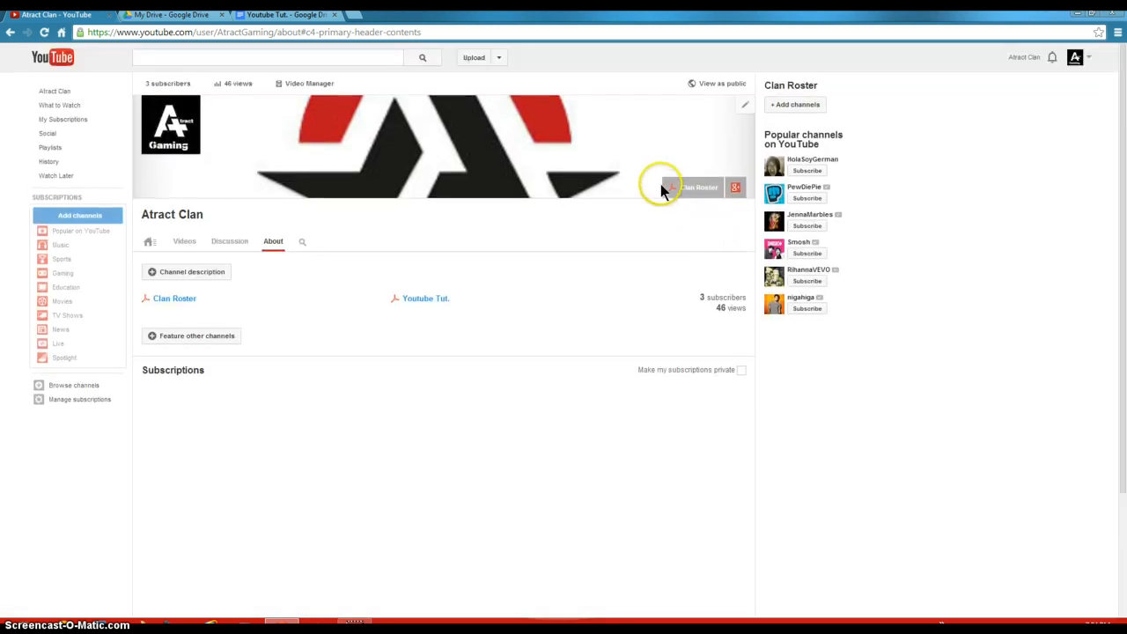
pyautogui.moveTo(93, 61)
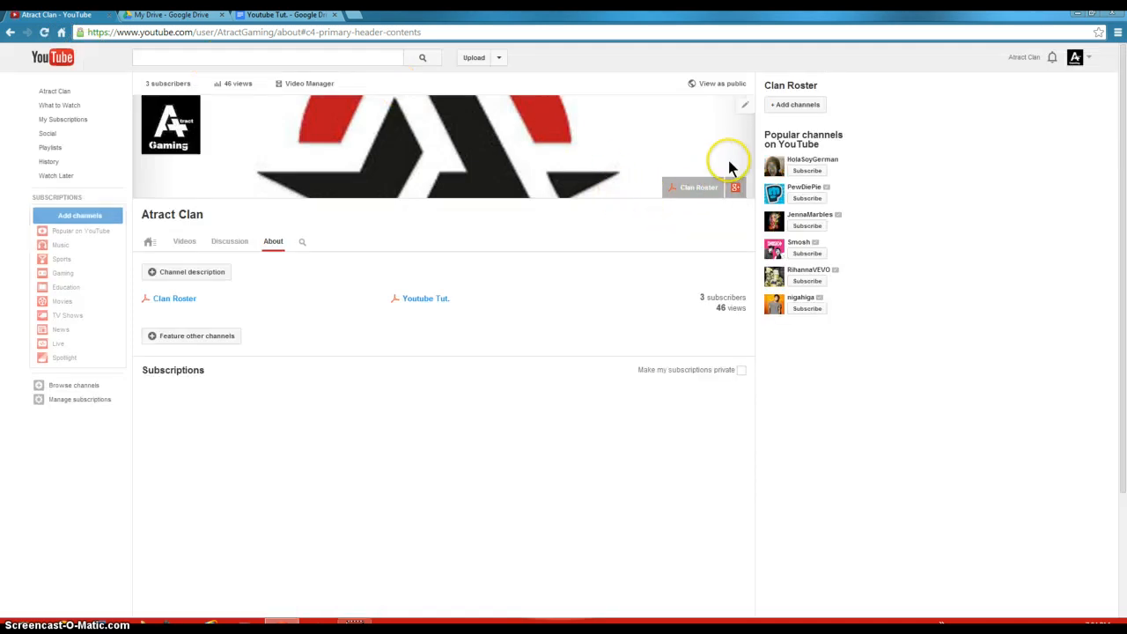
# Set the social link overlay count to 0 and delete the Youtube Tut link
pyautogui.click(744, 105)
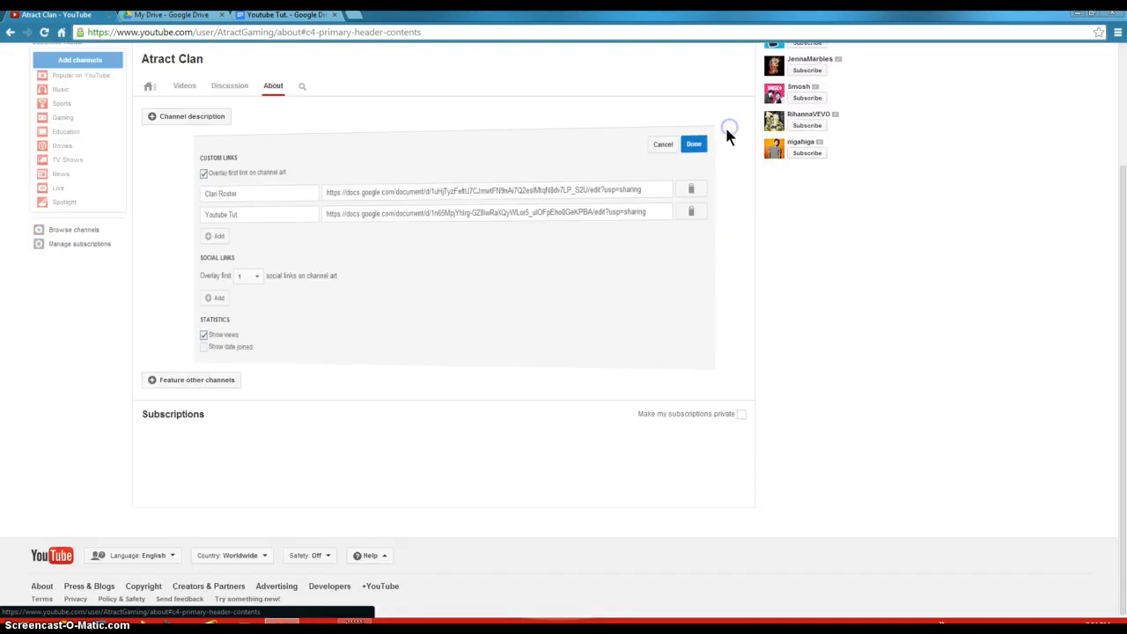
pyautogui.scroll(3)
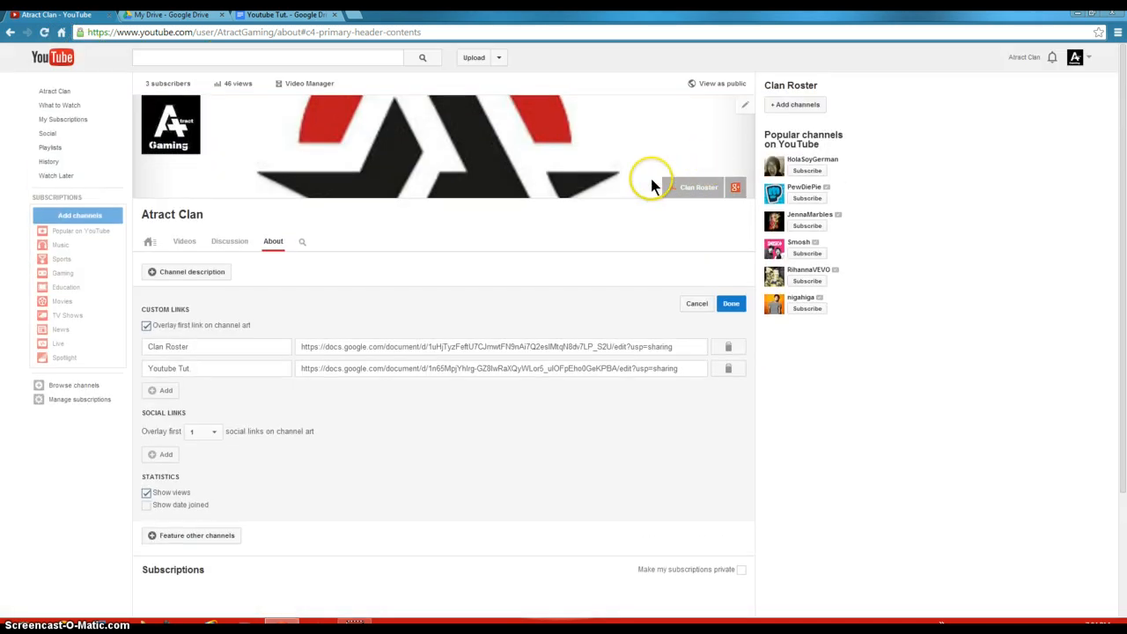
pyautogui.moveTo(700, 187)
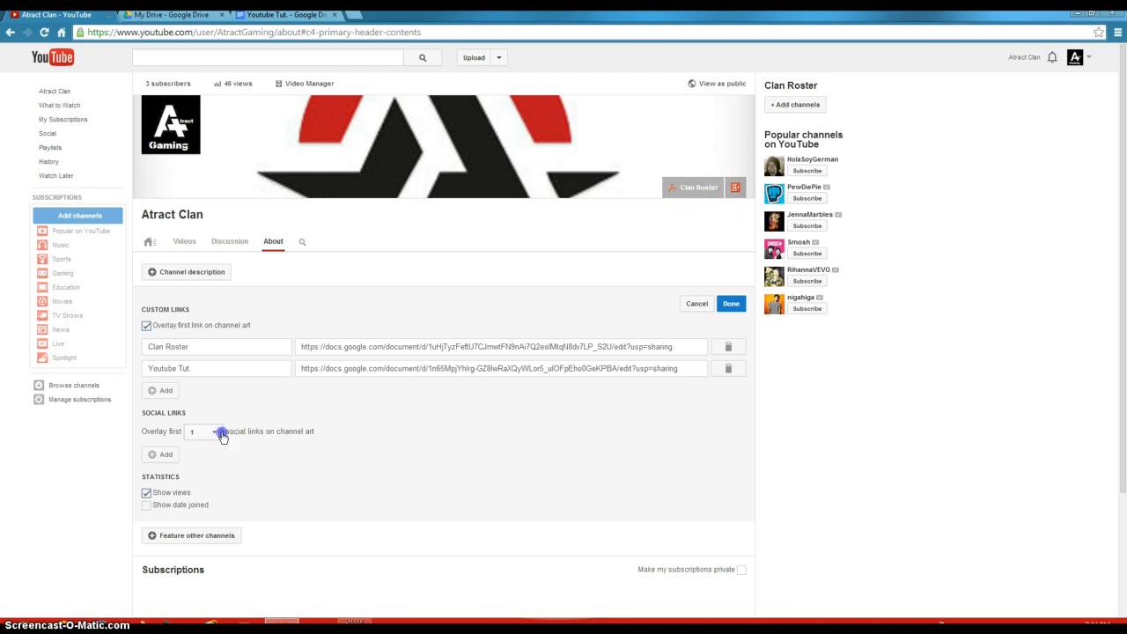
pyautogui.click(214, 431)
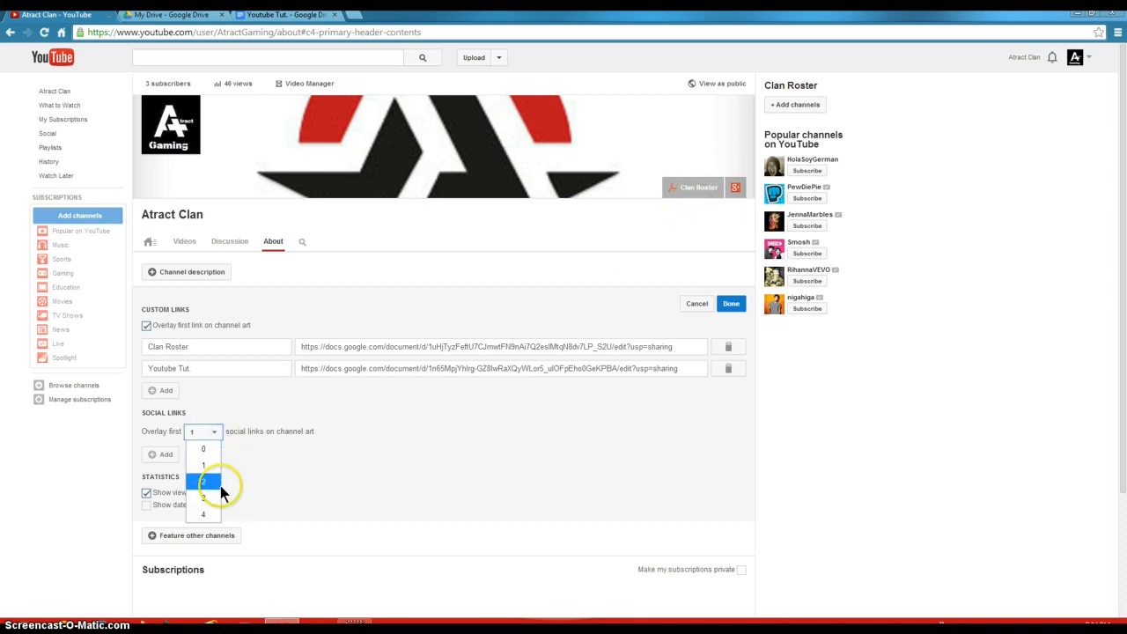
pyautogui.click(204, 465)
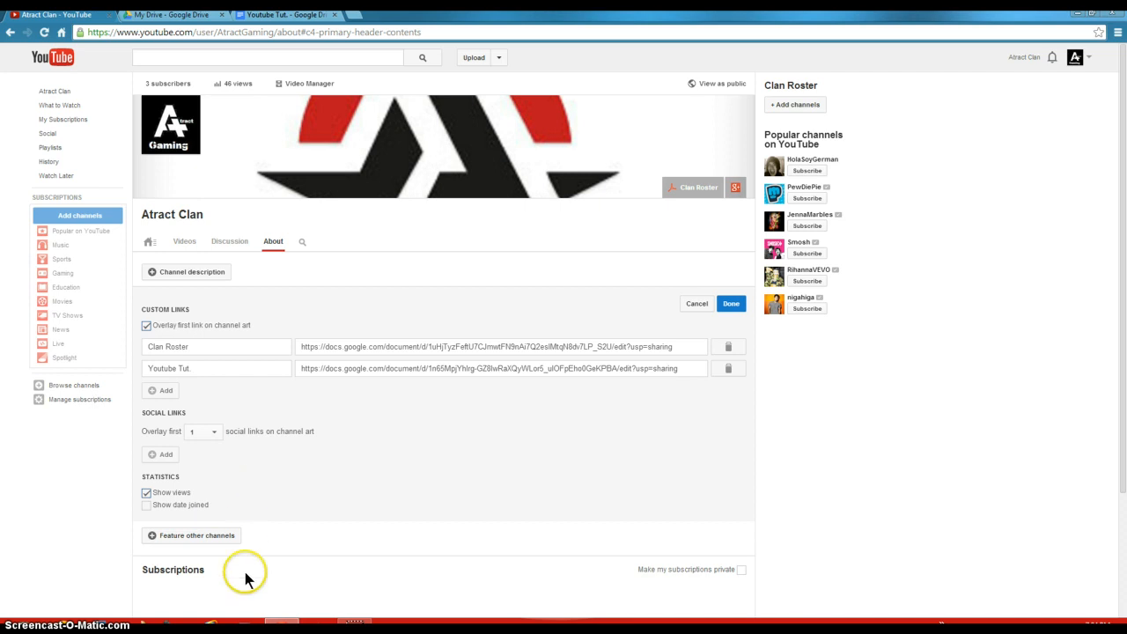
pyautogui.moveTo(384, 205)
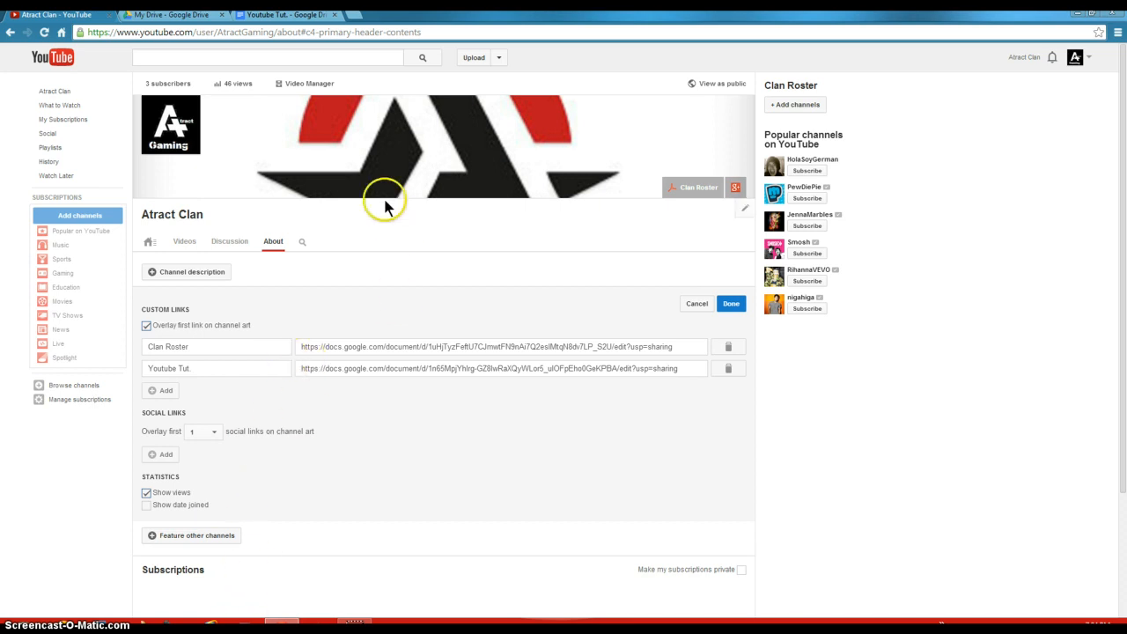
pyautogui.moveTo(611, 275)
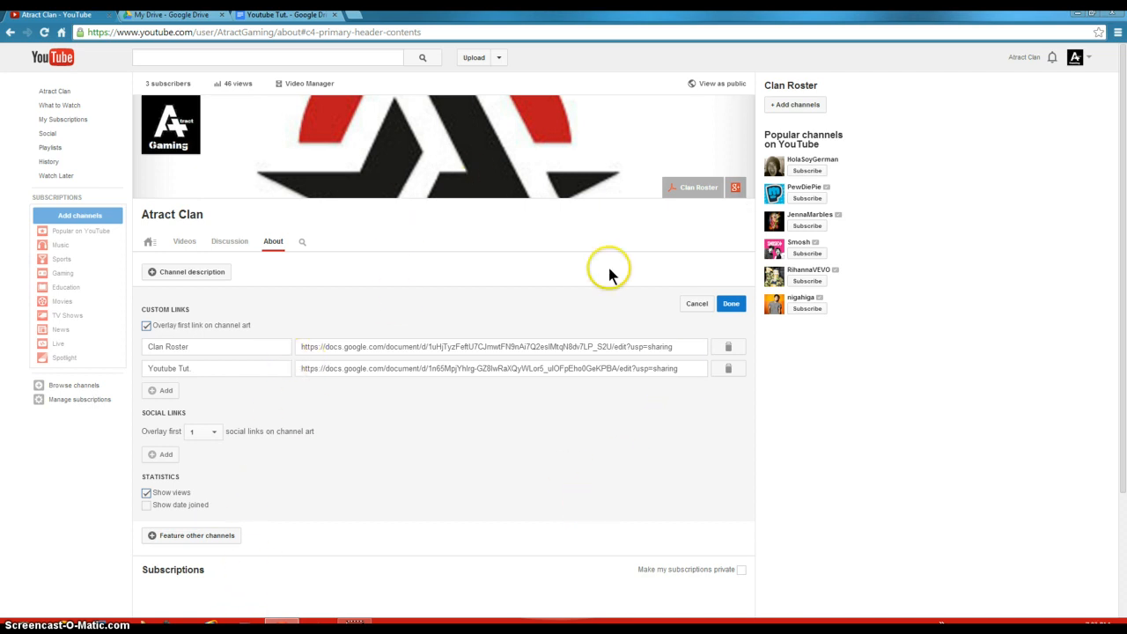
pyautogui.moveTo(447, 185)
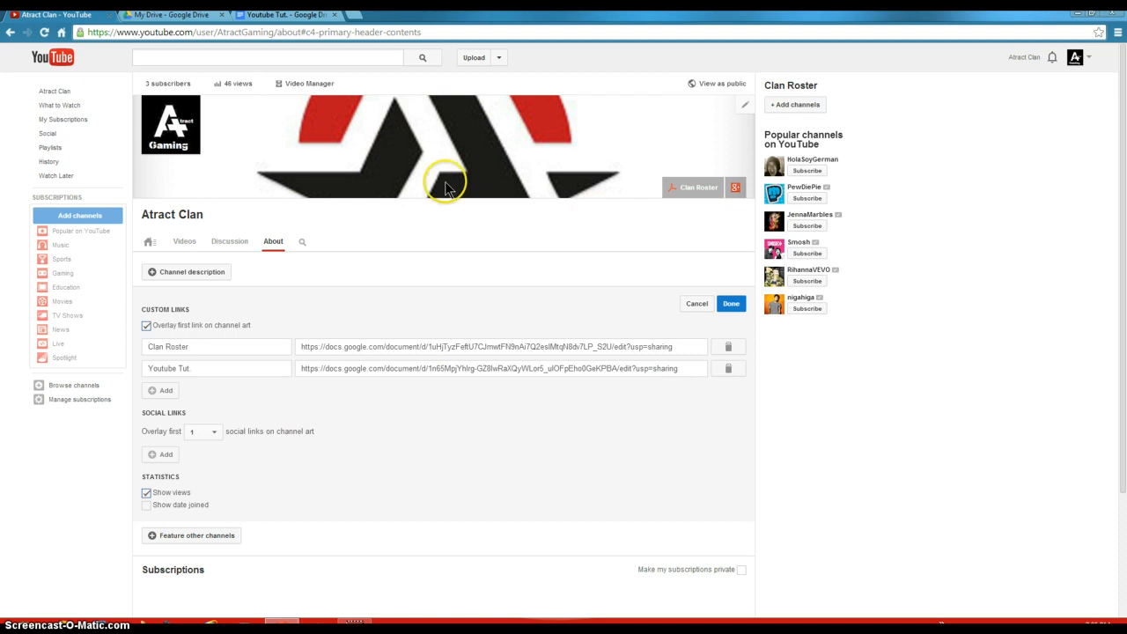
pyautogui.moveTo(467, 176)
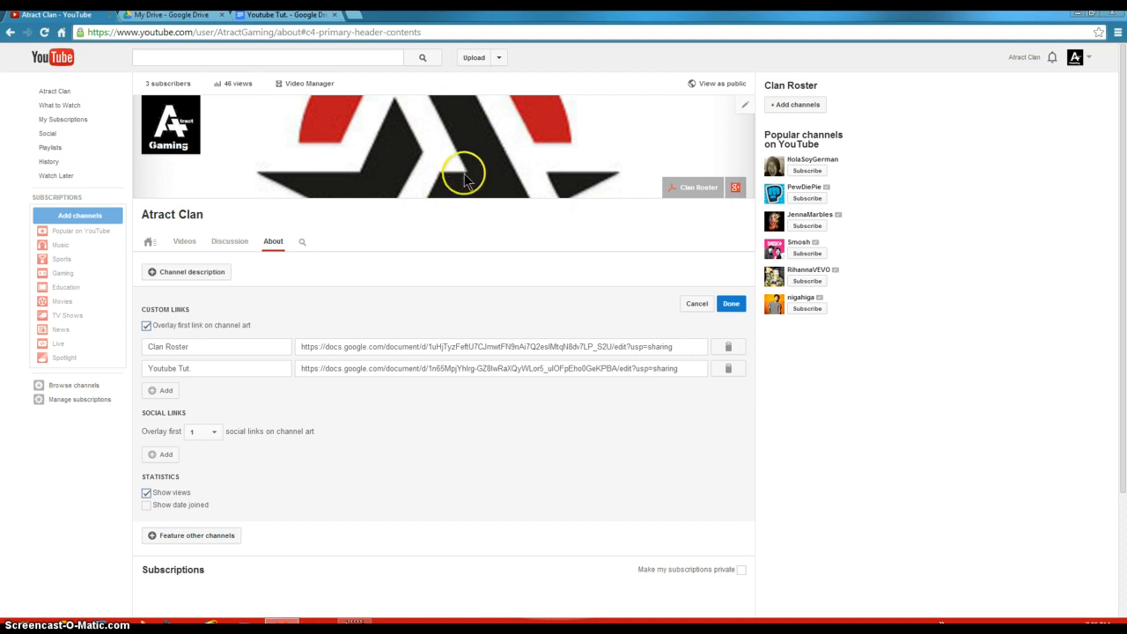
pyautogui.moveTo(233, 447)
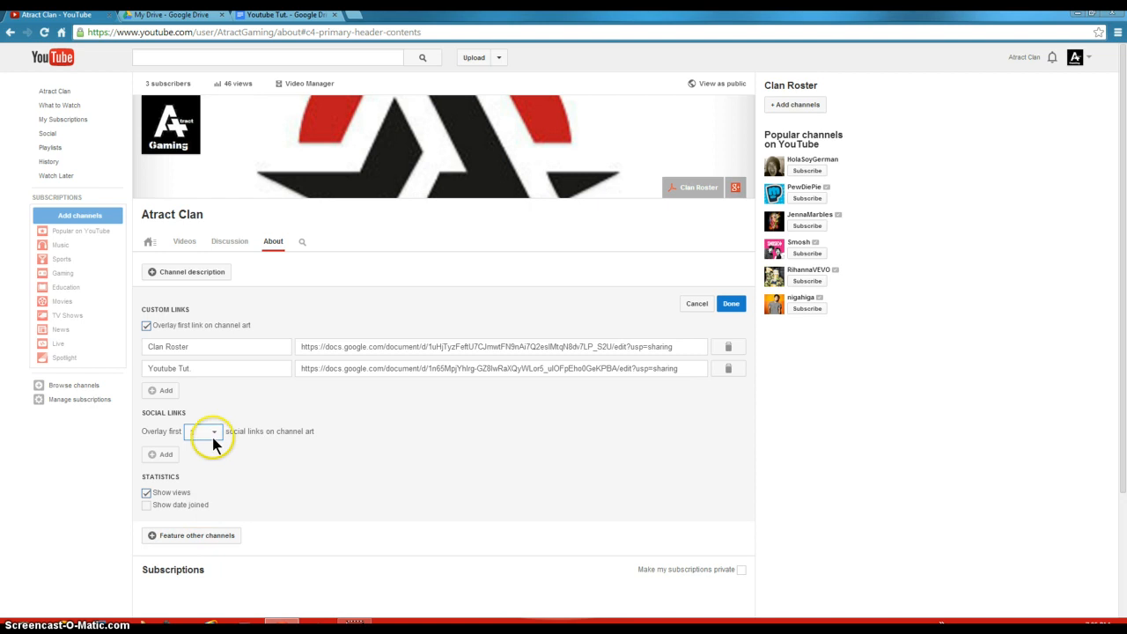
pyautogui.moveTo(670, 198)
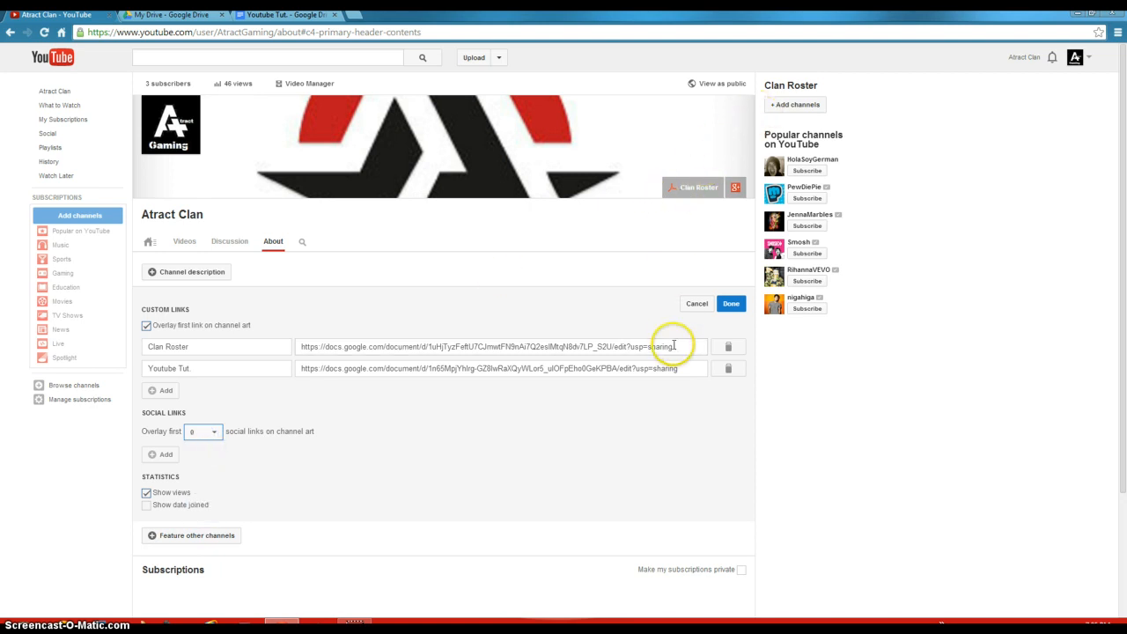
pyautogui.click(727, 369)
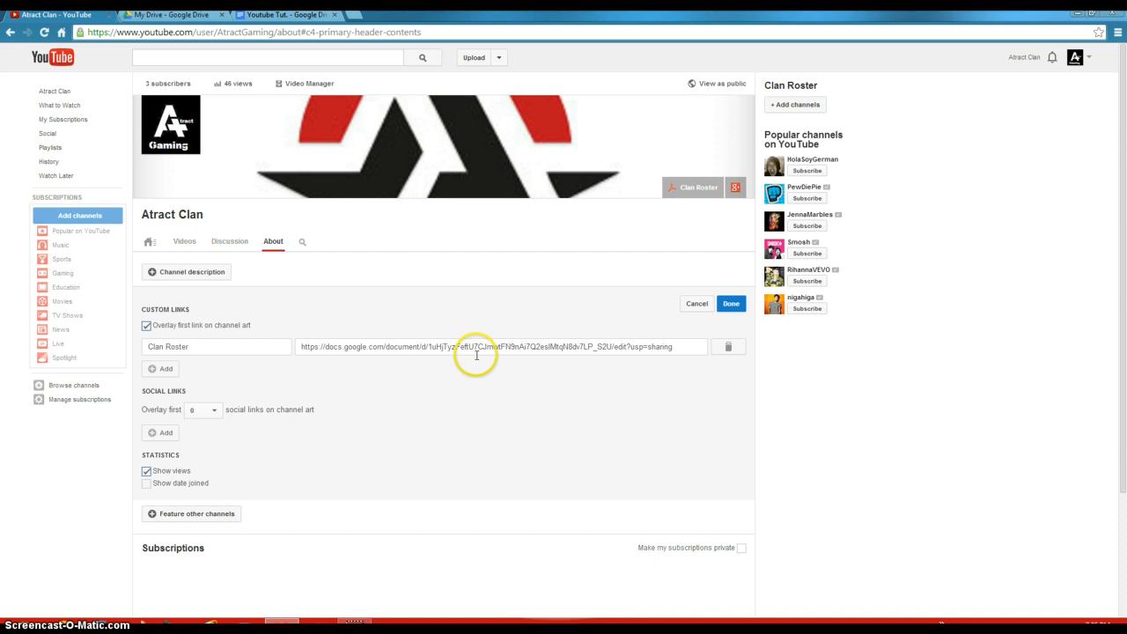